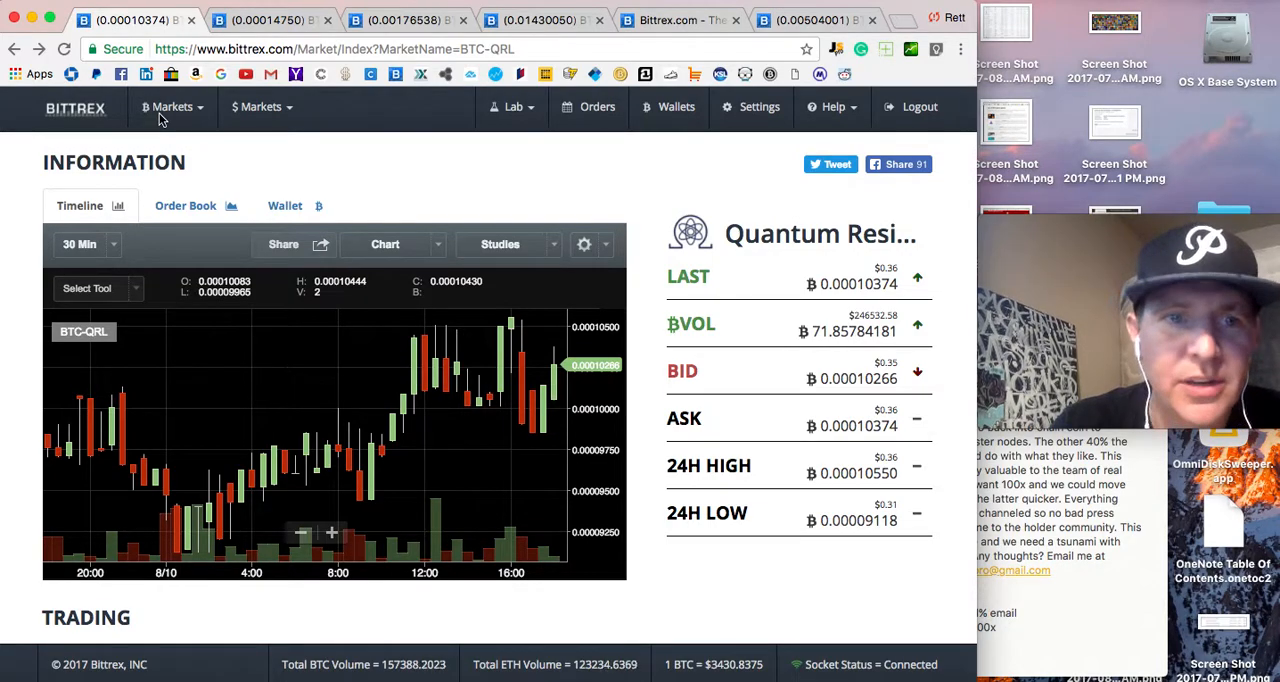
Step: Switch from the BTC-QRL market to the Qtum (QTUM) market page
{"action": "left_click", "coordinate": [76, 108]}
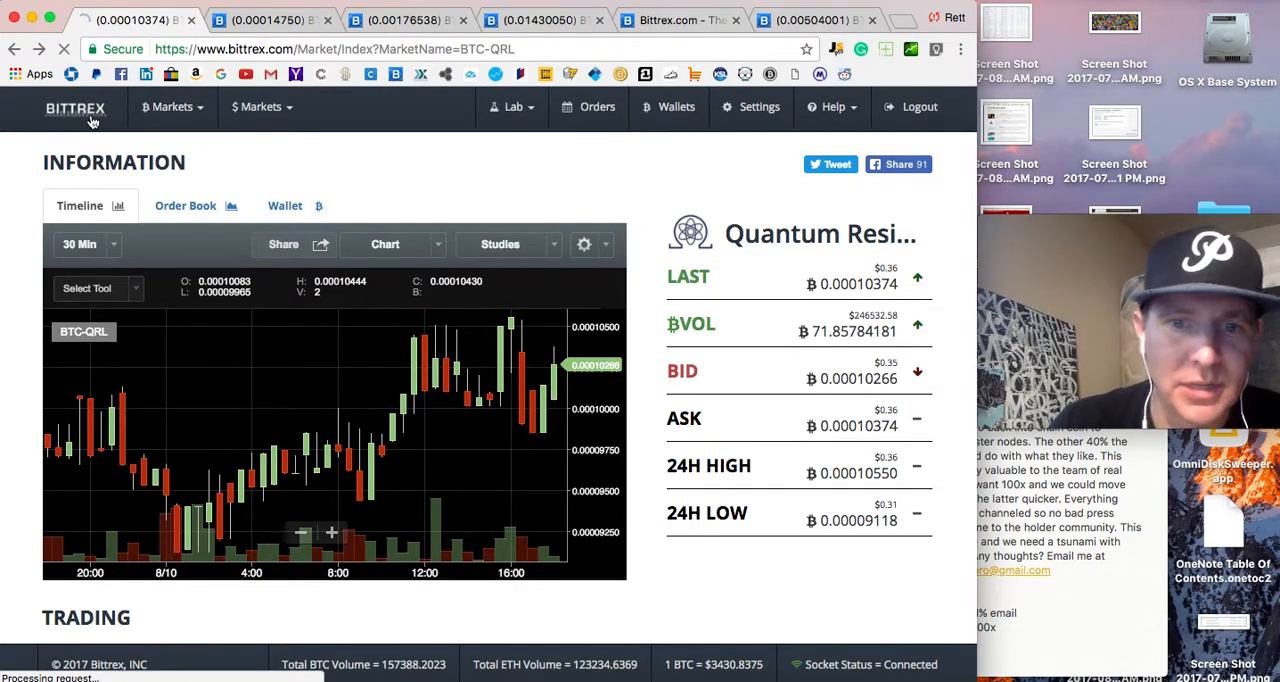
{"action": "left_click", "coordinate": [76, 108]}
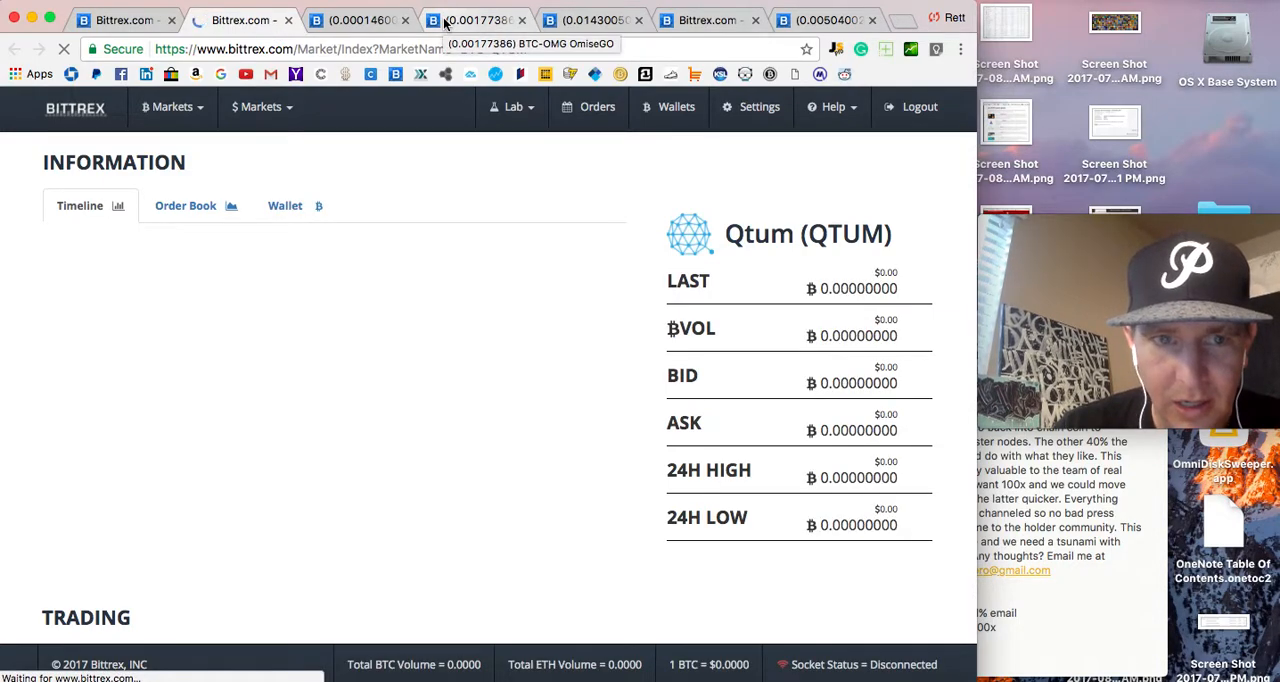
Step: Bring up the BTC-QTUM market with its 30-minute candle chart and price panel loaded
{"action": "left_click", "coordinate": [360, 20]}
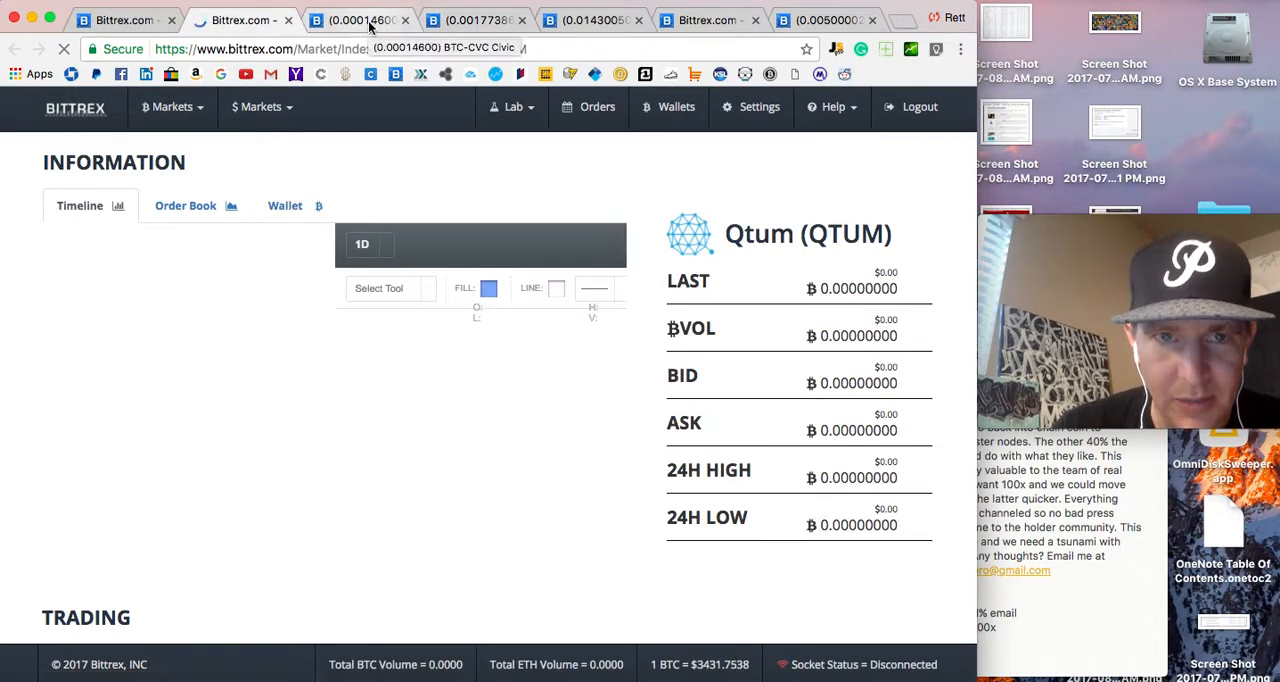
{"action": "left_click", "coordinate": [584, 20]}
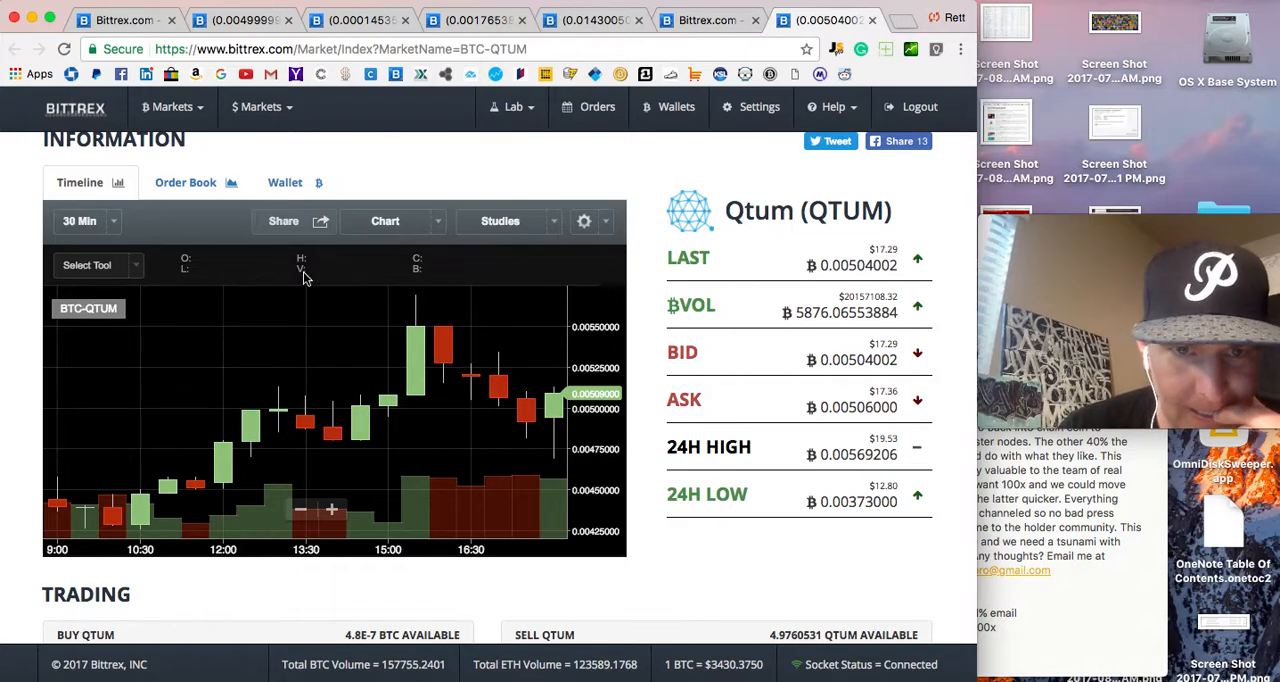
{"action": "left_click", "coordinate": [500, 220]}
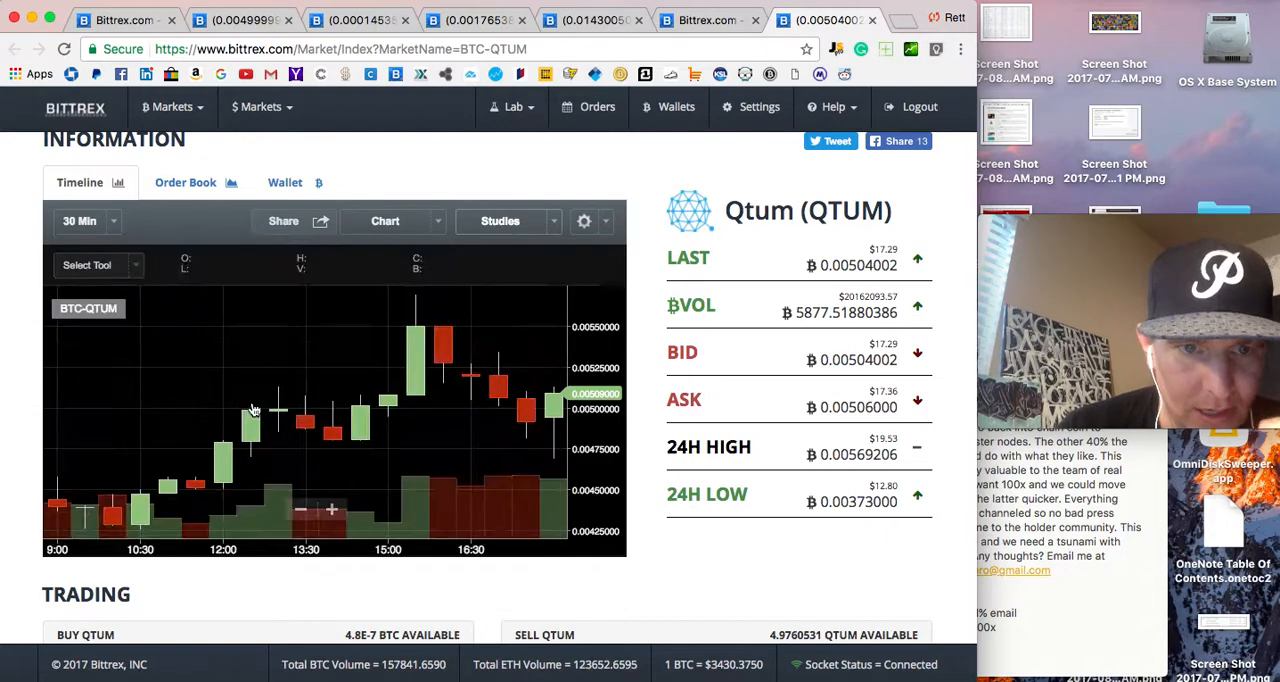
Step: Add a teal 7-period simple moving average over the QTUM candles
{"action": "left_click", "coordinate": [500, 220]}
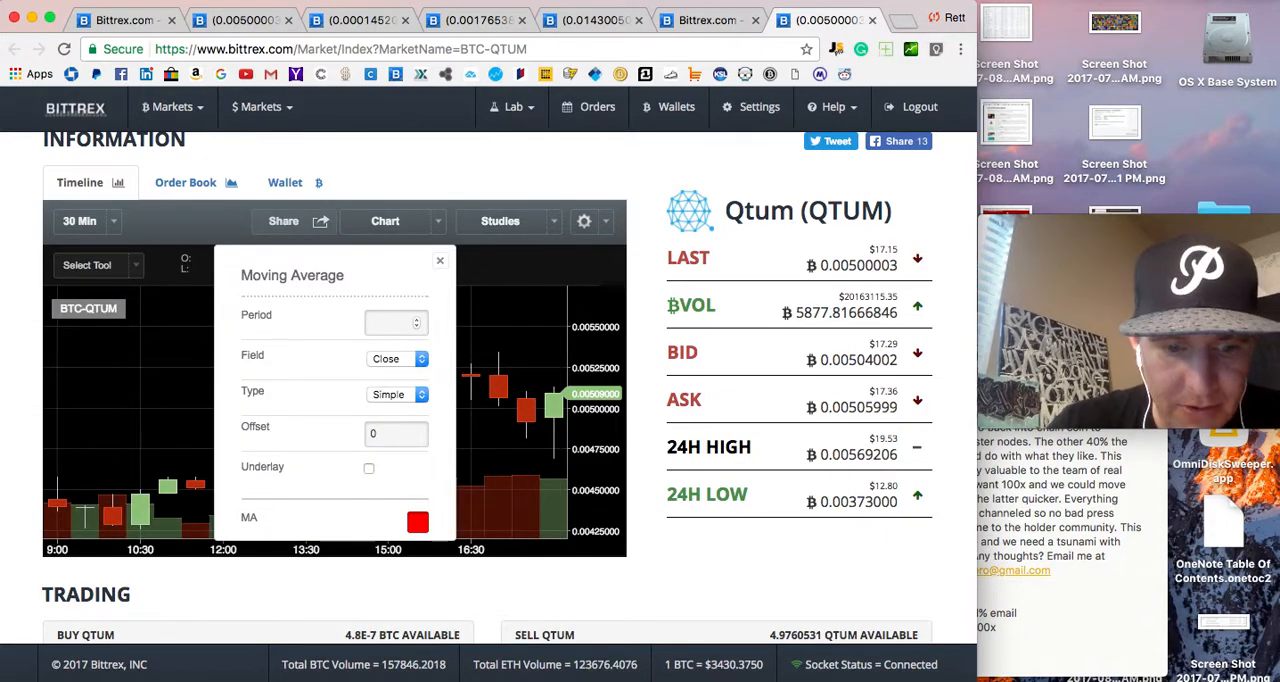
{"action": "type", "text": "17"}
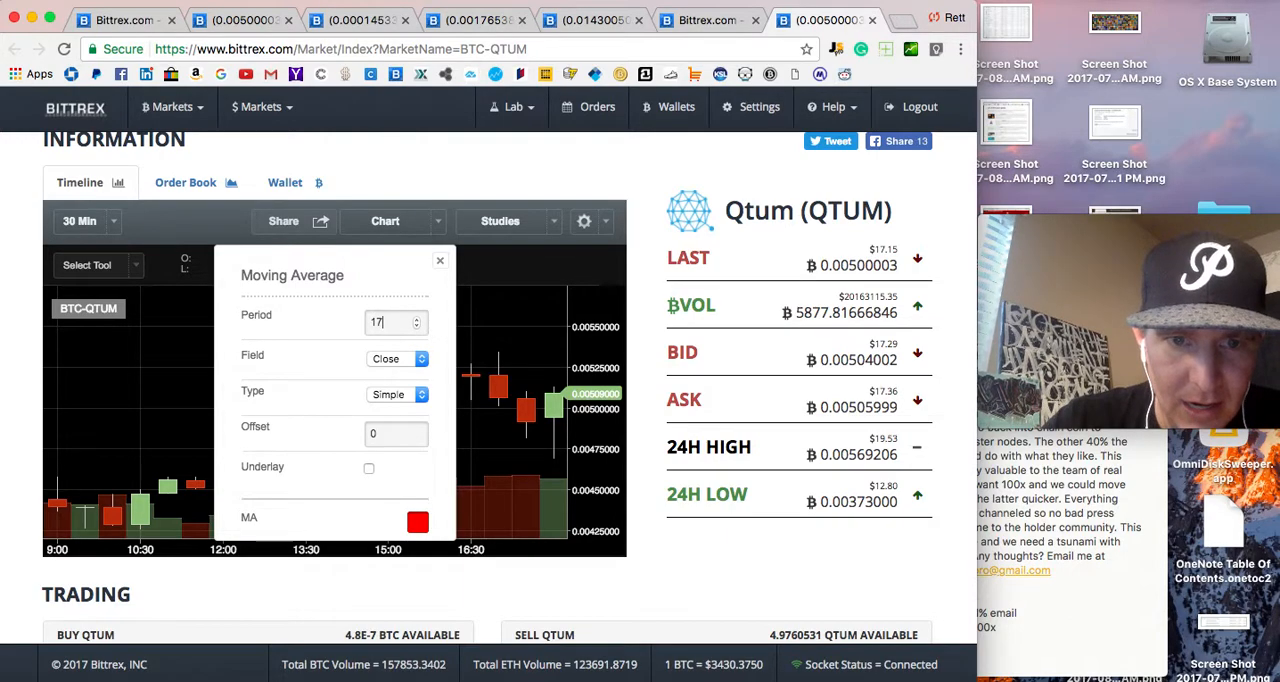
{"action": "key", "text": "Backspace"}
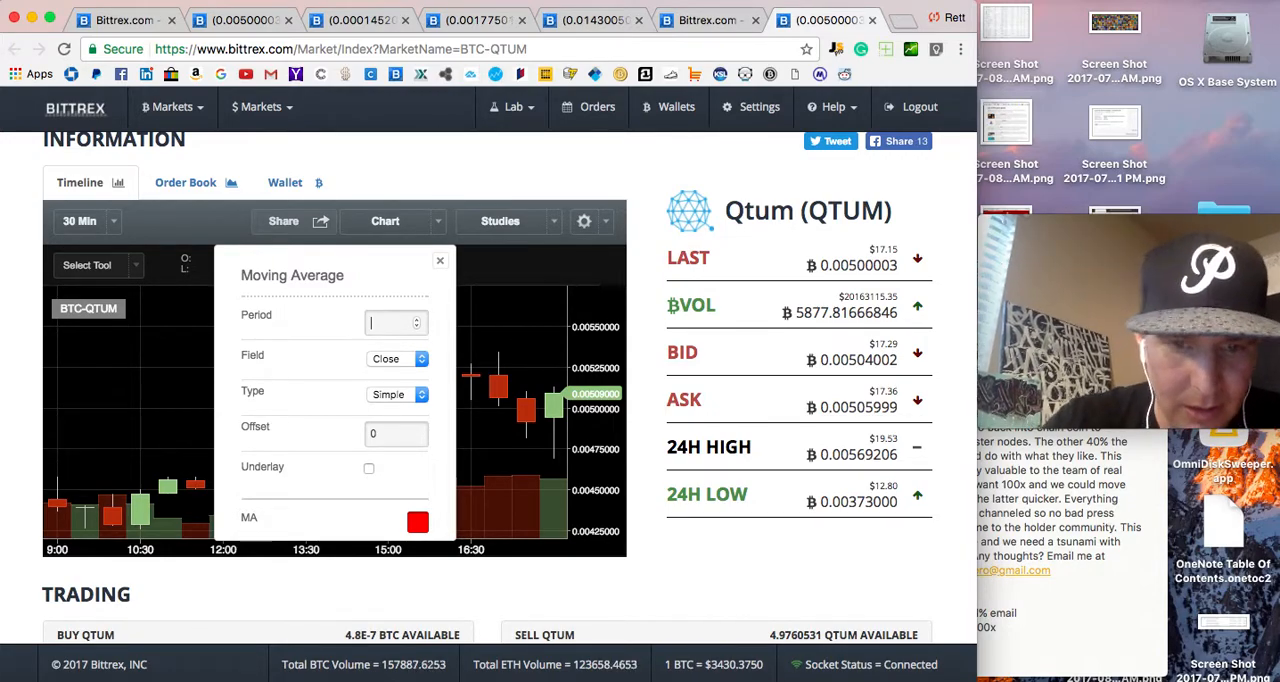
{"action": "left_click", "coordinate": [416, 522]}
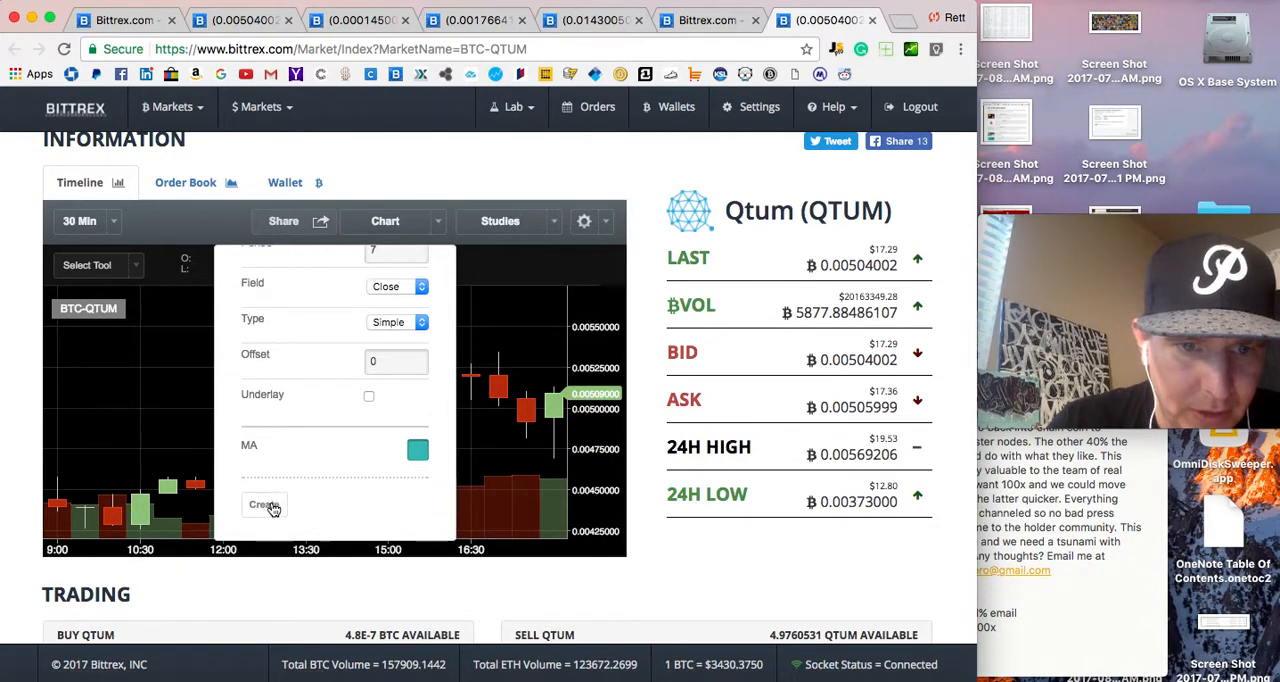
{"action": "left_click", "coordinate": [264, 504]}
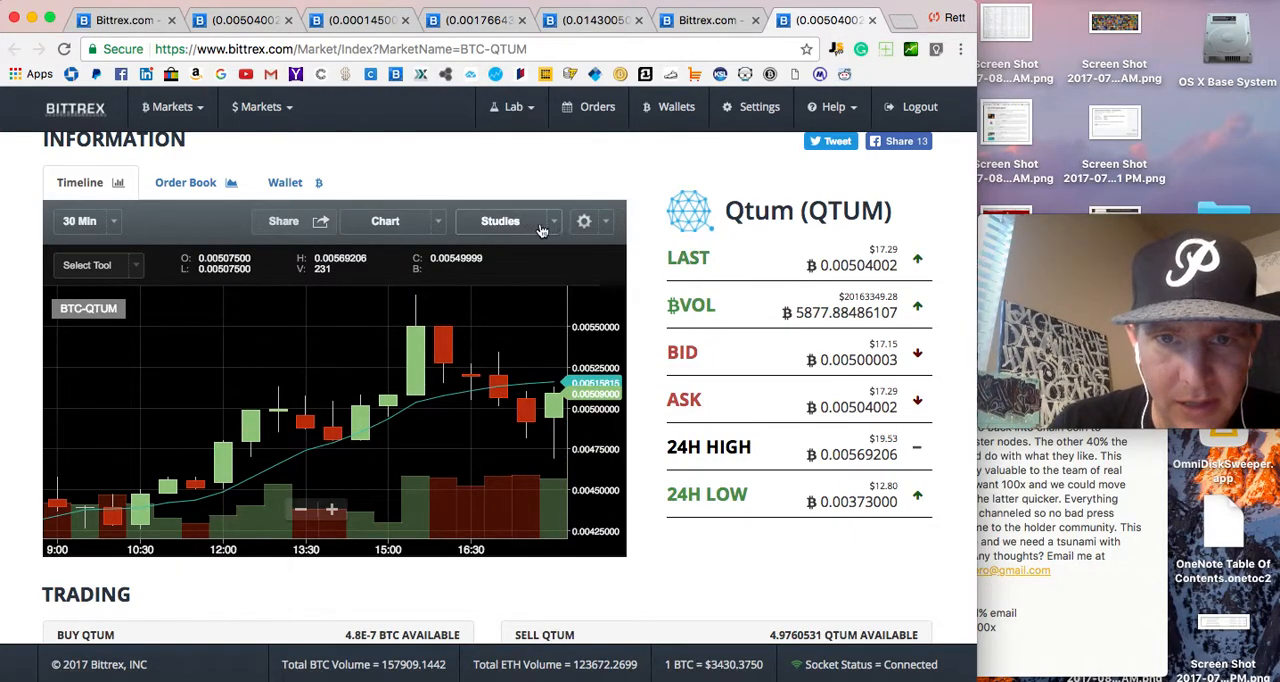
Step: Add a second, yellow 21-period simple moving average to the chart
{"action": "left_click", "coordinate": [500, 220]}
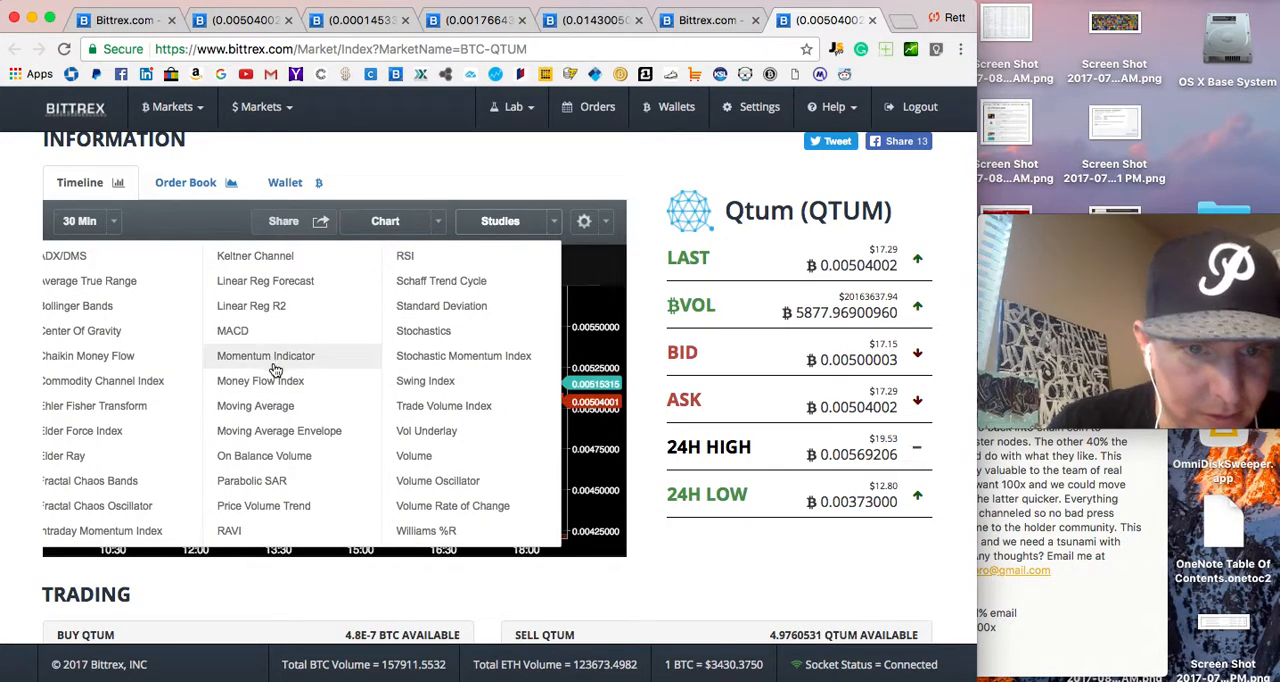
{"action": "mouse_move", "coordinate": [264, 410]}
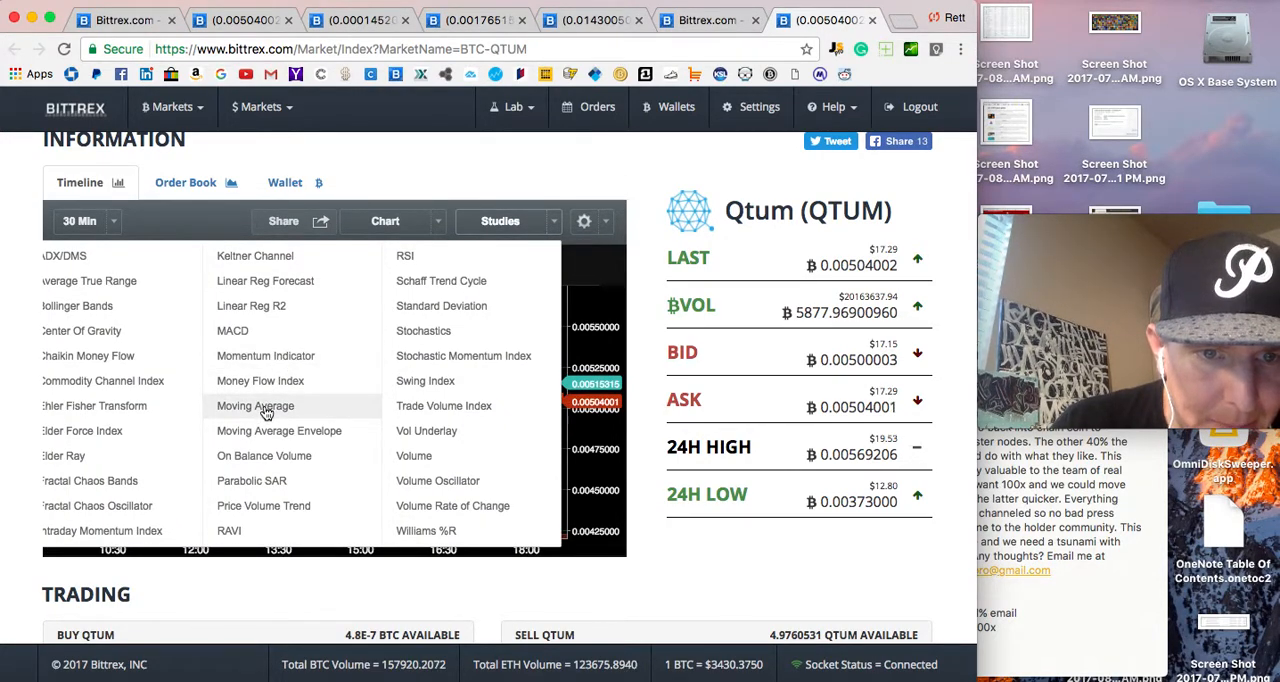
{"action": "left_click", "coordinate": [256, 404]}
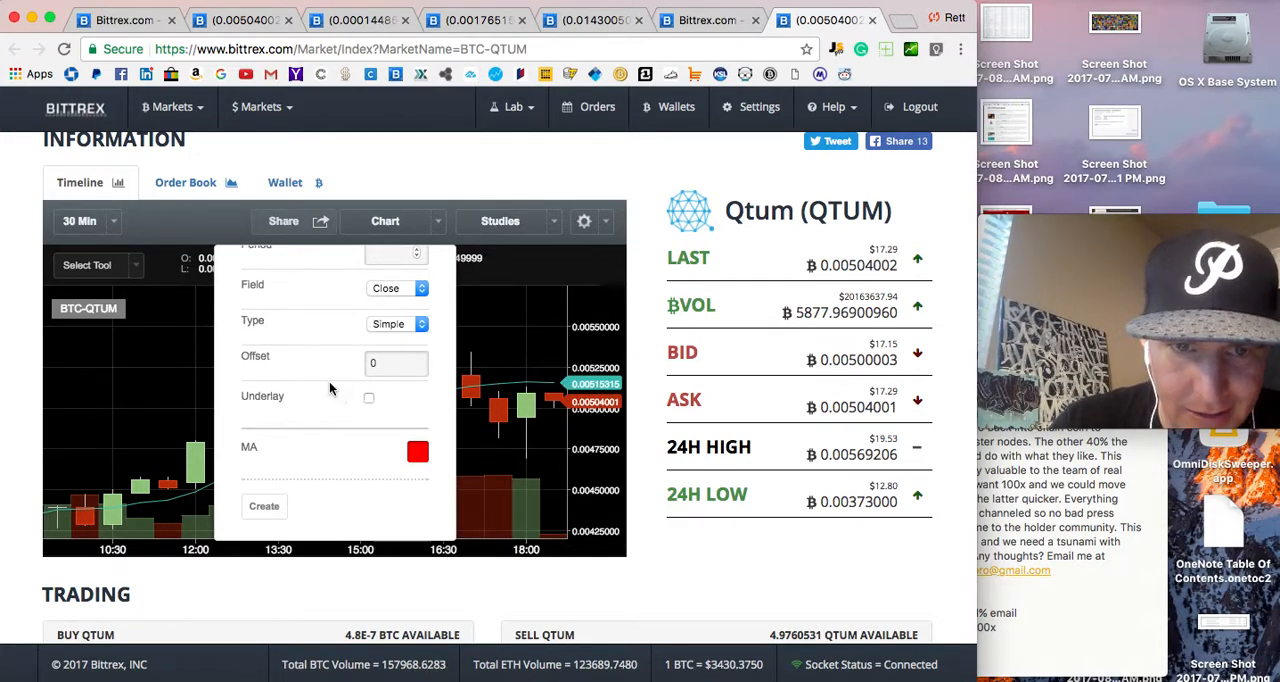
{"action": "left_click", "coordinate": [418, 452]}
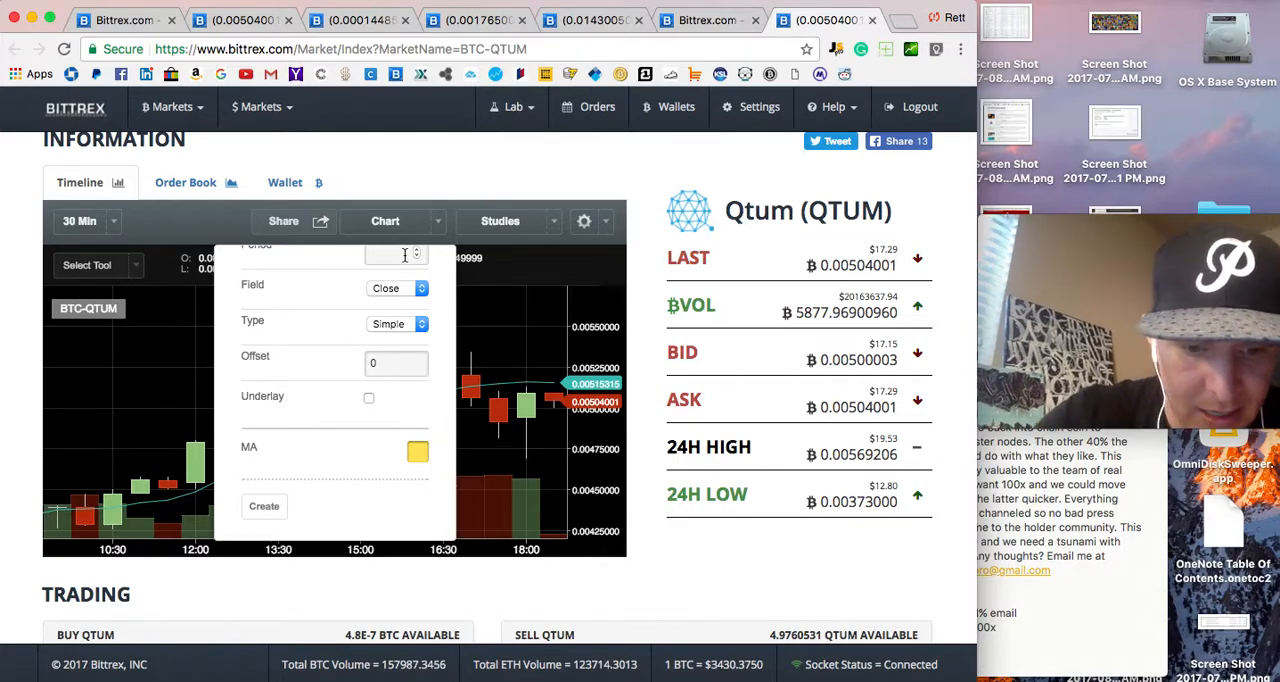
{"action": "type", "text": "21"}
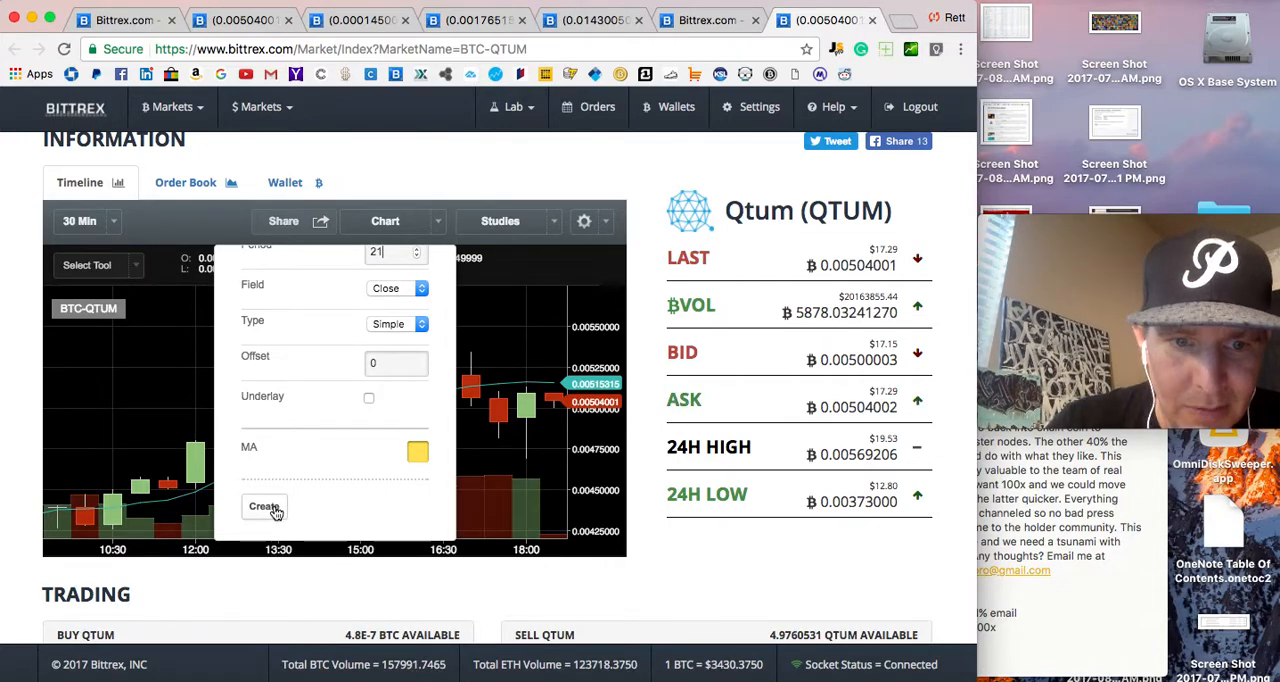
{"action": "left_click", "coordinate": [264, 506]}
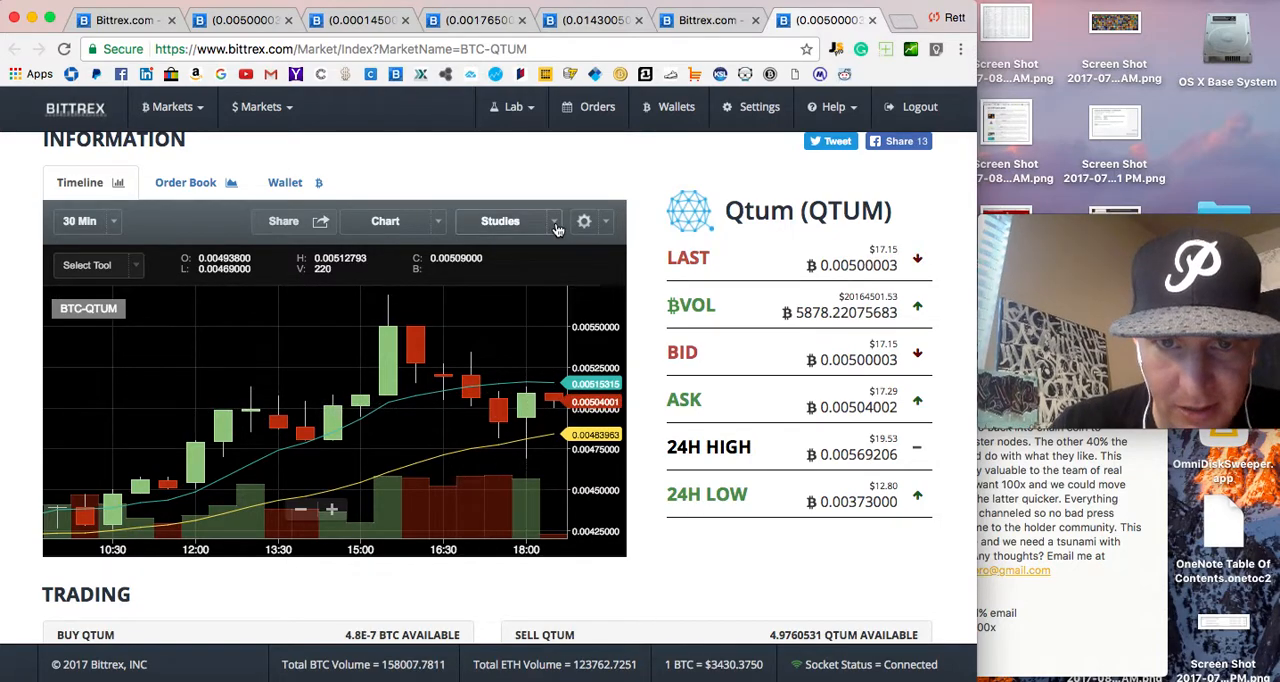
Step: Add another 21-period moving average (red) to the QTUM chart
{"action": "left_click", "coordinate": [500, 220]}
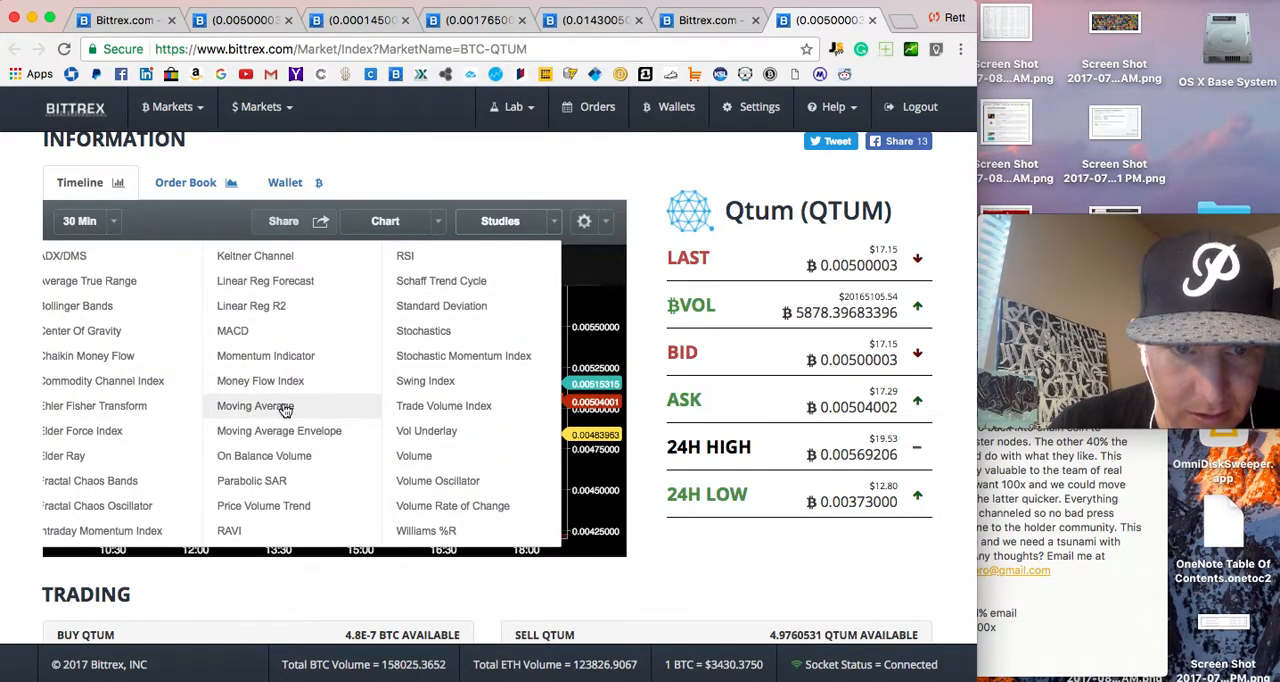
{"action": "left_click", "coordinate": [256, 404]}
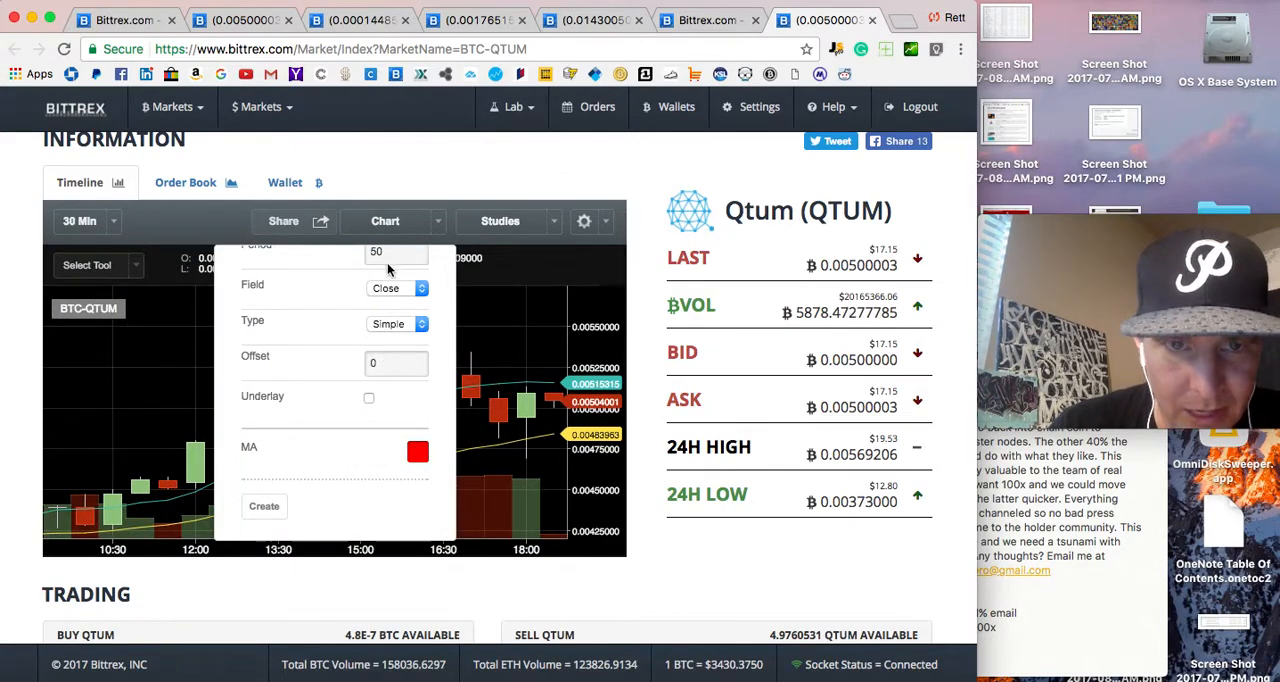
{"action": "left_click", "coordinate": [396, 252]}
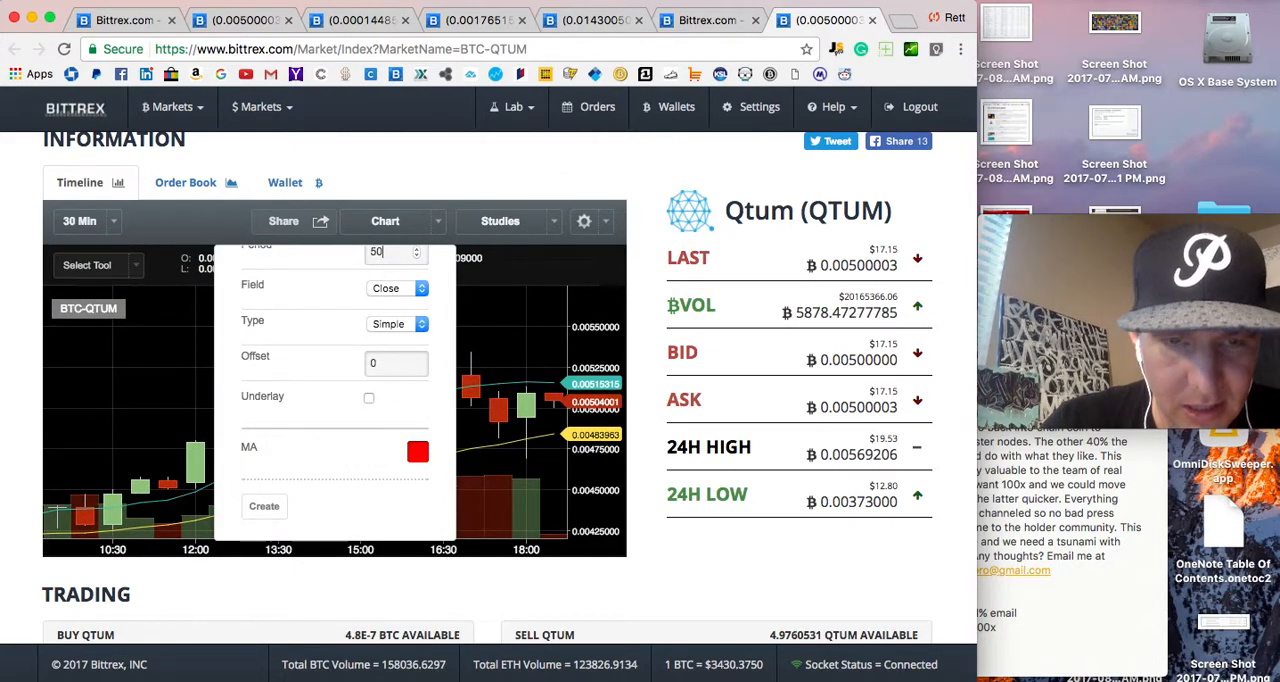
{"action": "type", "text": "21"}
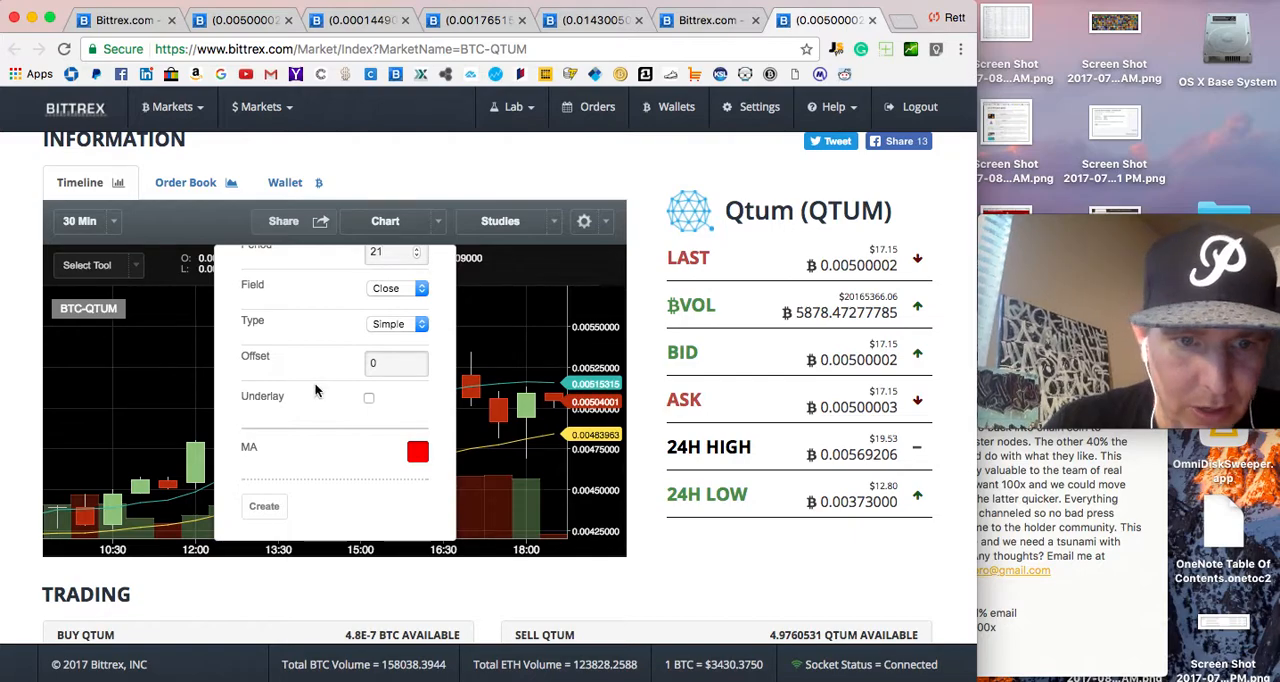
{"action": "left_click", "coordinate": [264, 506]}
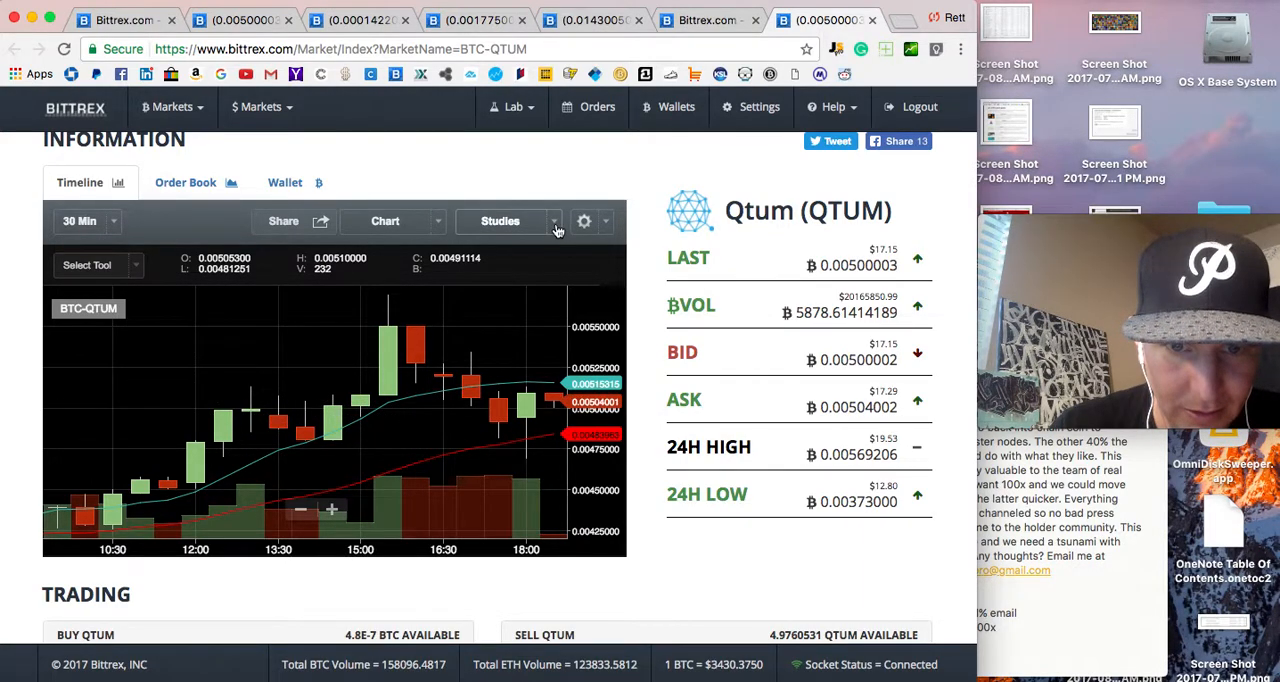
Step: Start a Moving Average Envelope study with period 77
{"action": "left_click", "coordinate": [500, 220]}
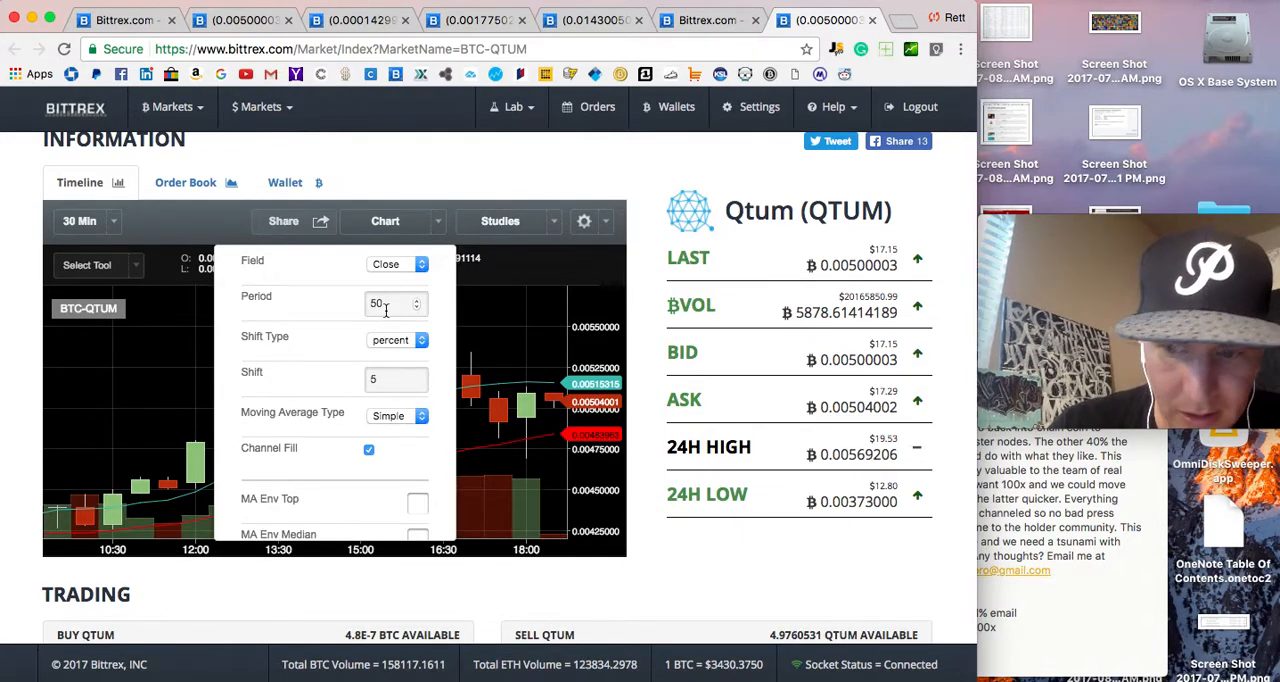
{"action": "type", "text": "77"}
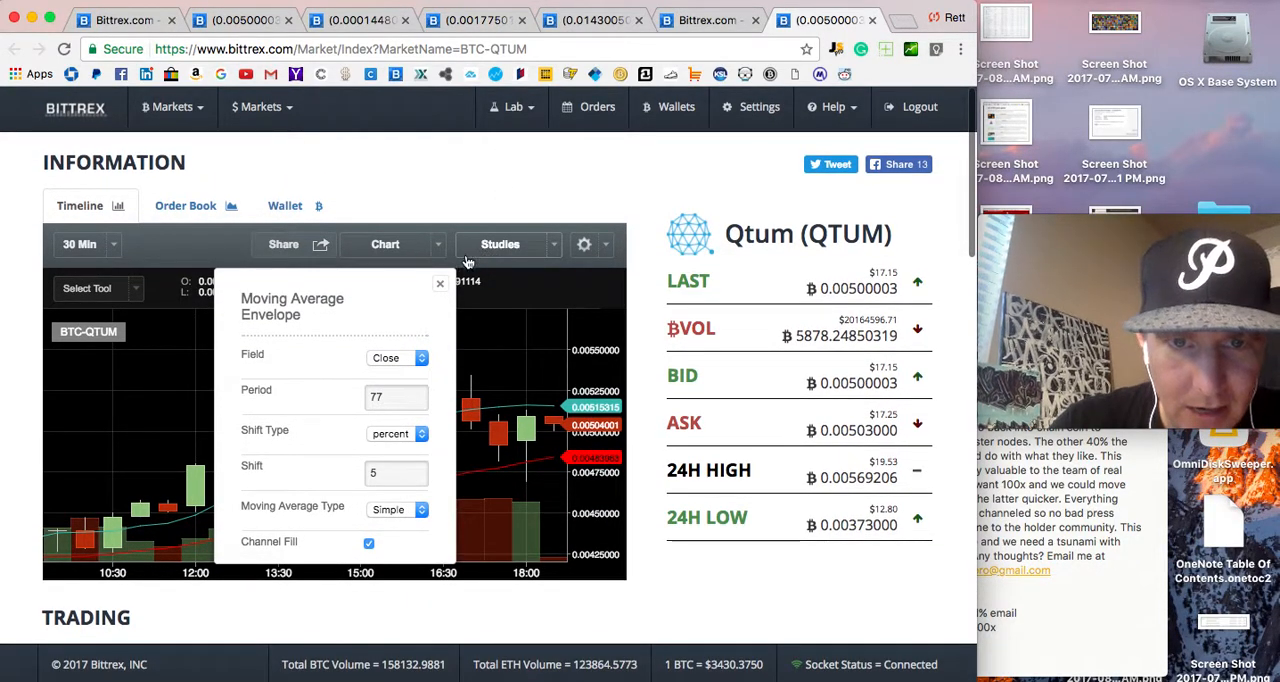
Step: Swap the envelope for a plain 77-period moving average with a yellow line colour
{"action": "left_click", "coordinate": [500, 244]}
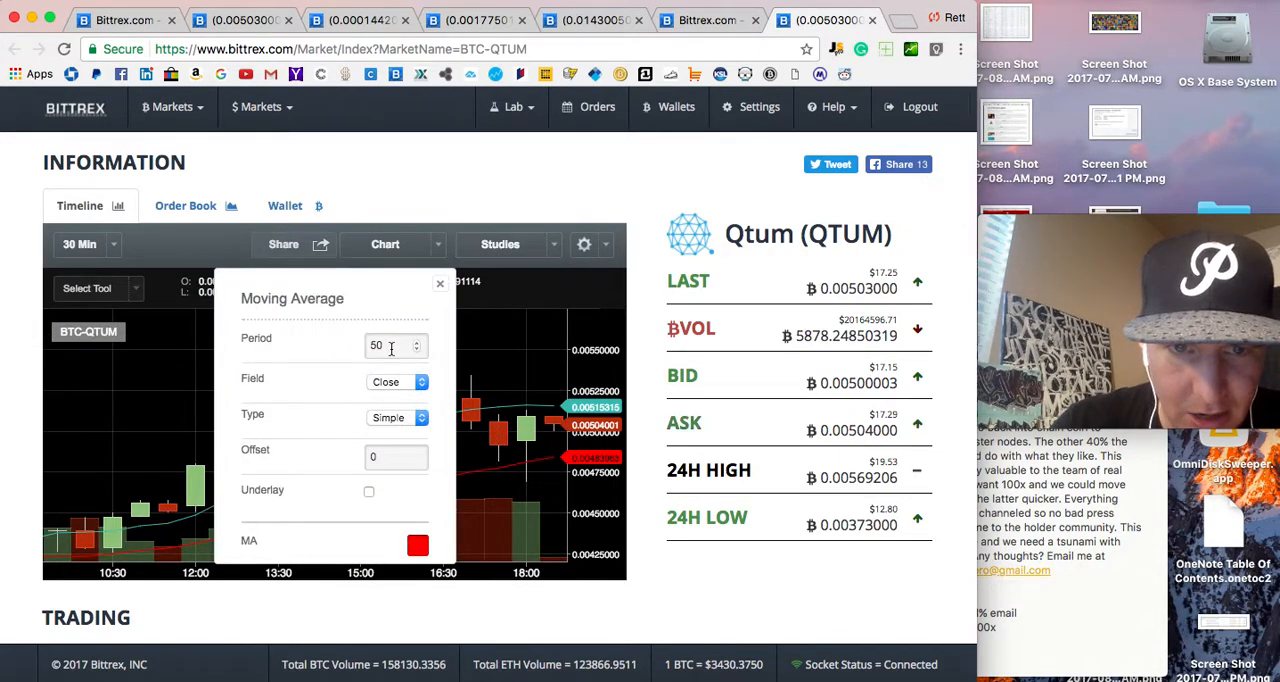
{"action": "type", "text": "7"}
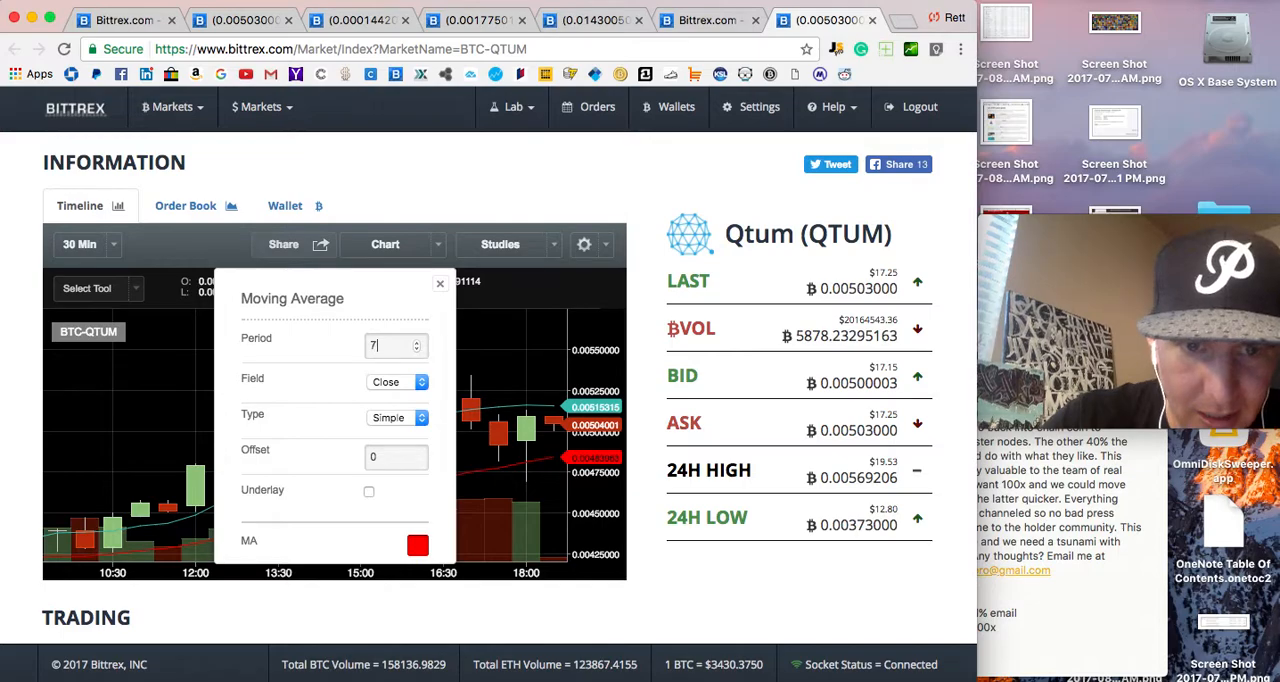
{"action": "type", "text": "7"}
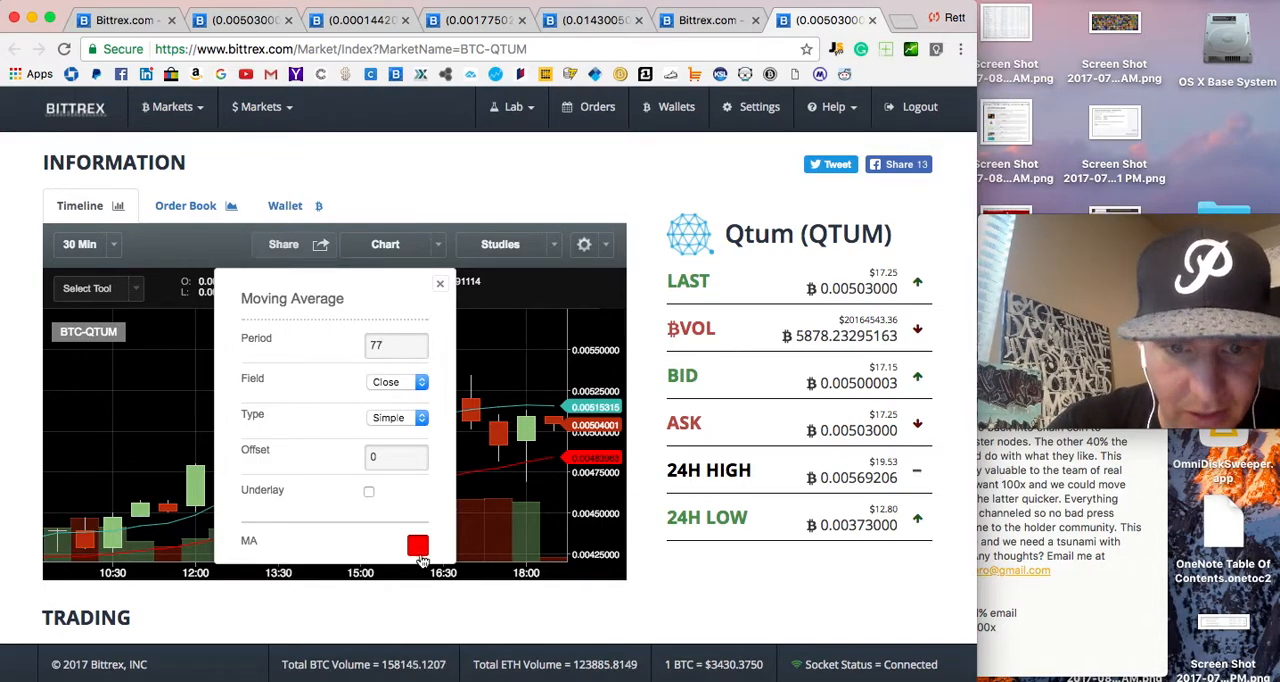
{"action": "left_click", "coordinate": [416, 546]}
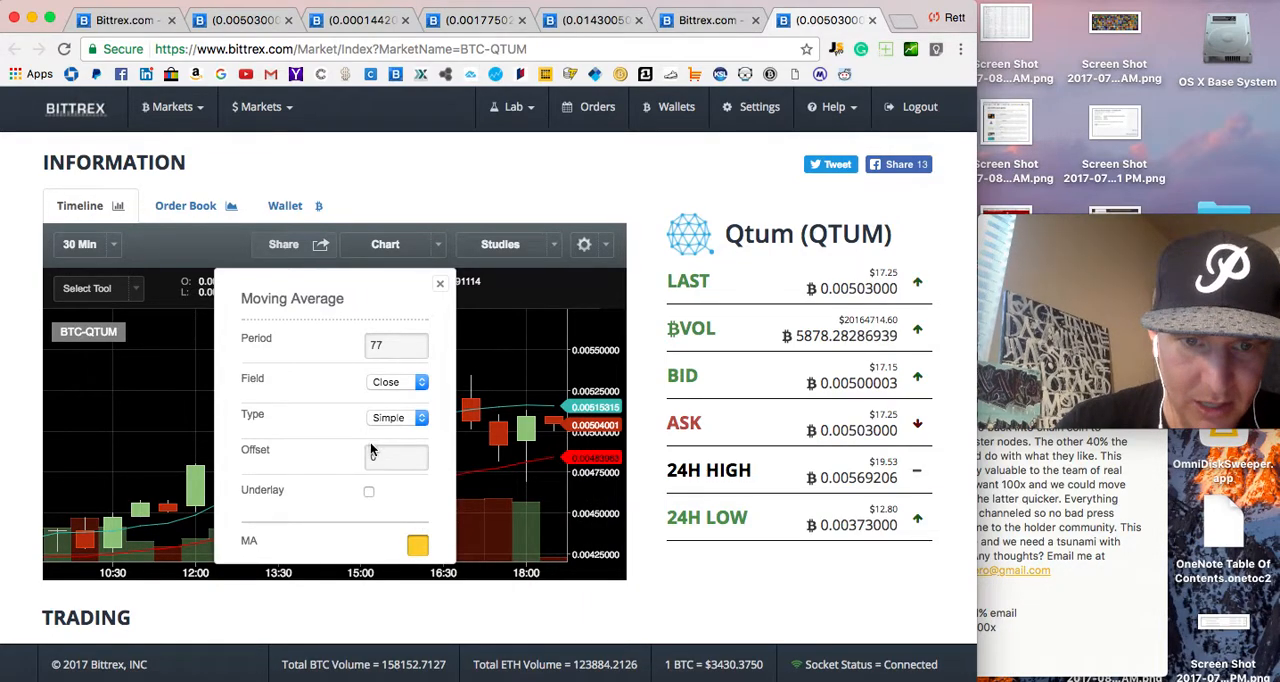
{"action": "scroll", "scroll_direction": "down", "scroll_amount": 3}
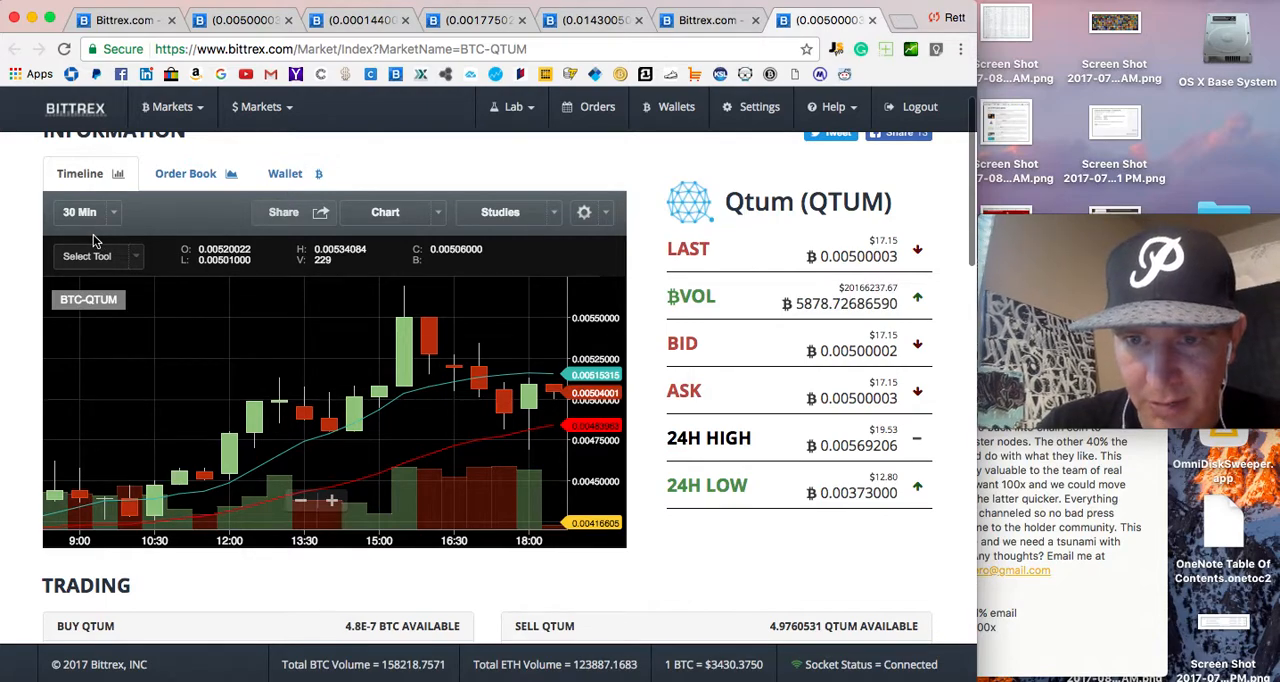
{"action": "mouse_move", "coordinate": [248, 360]}
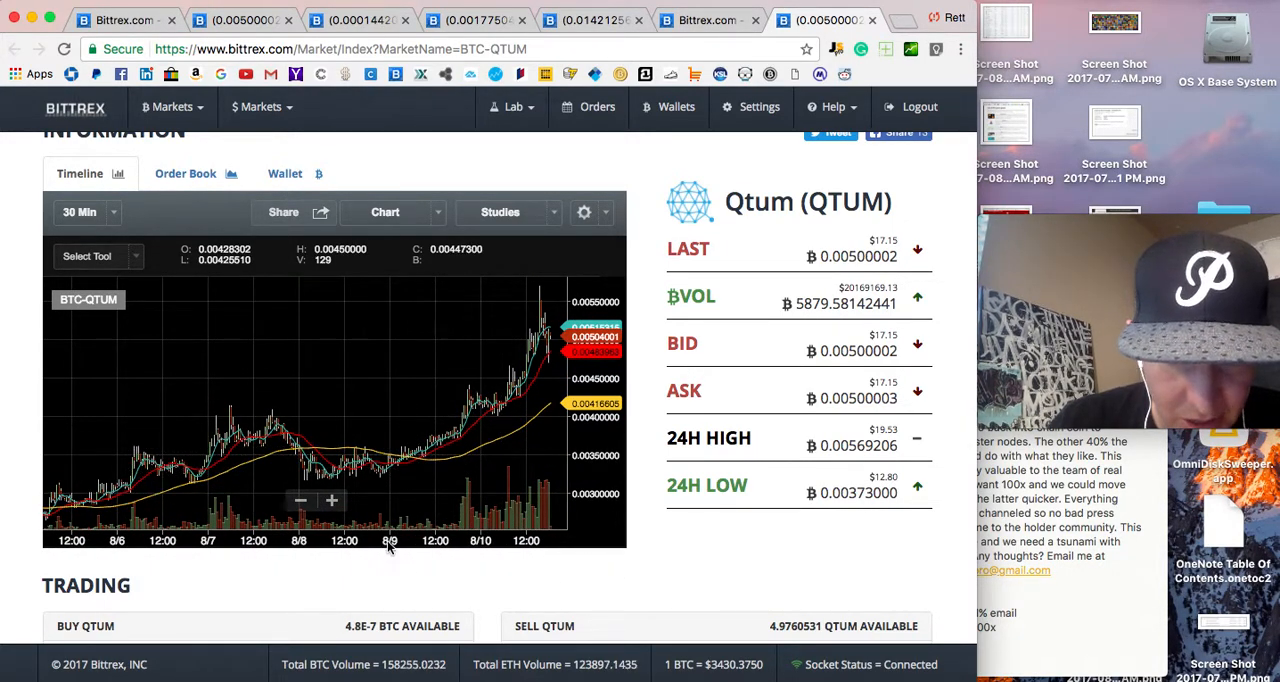
{"action": "mouse_move", "coordinate": [390, 524]}
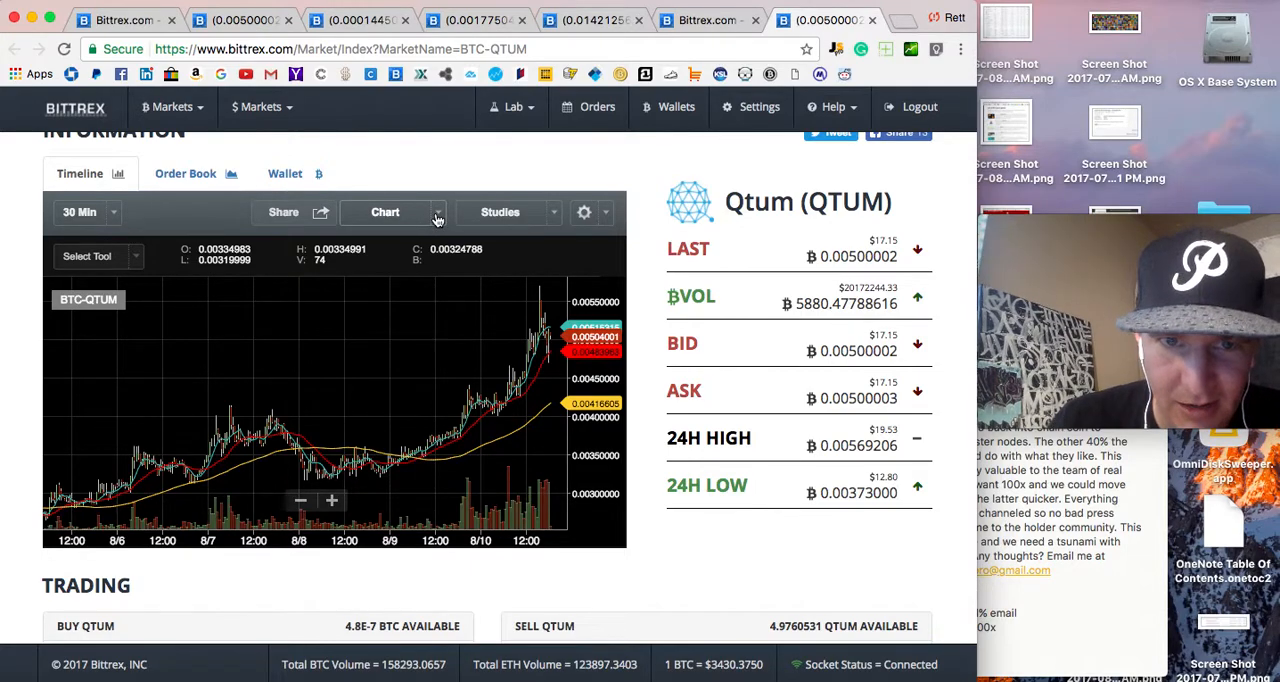
Step: Generate a shareable link to the QTUM chart and dismiss the 'Chart Shared Successfully' popup
{"action": "left_click", "coordinate": [384, 212]}
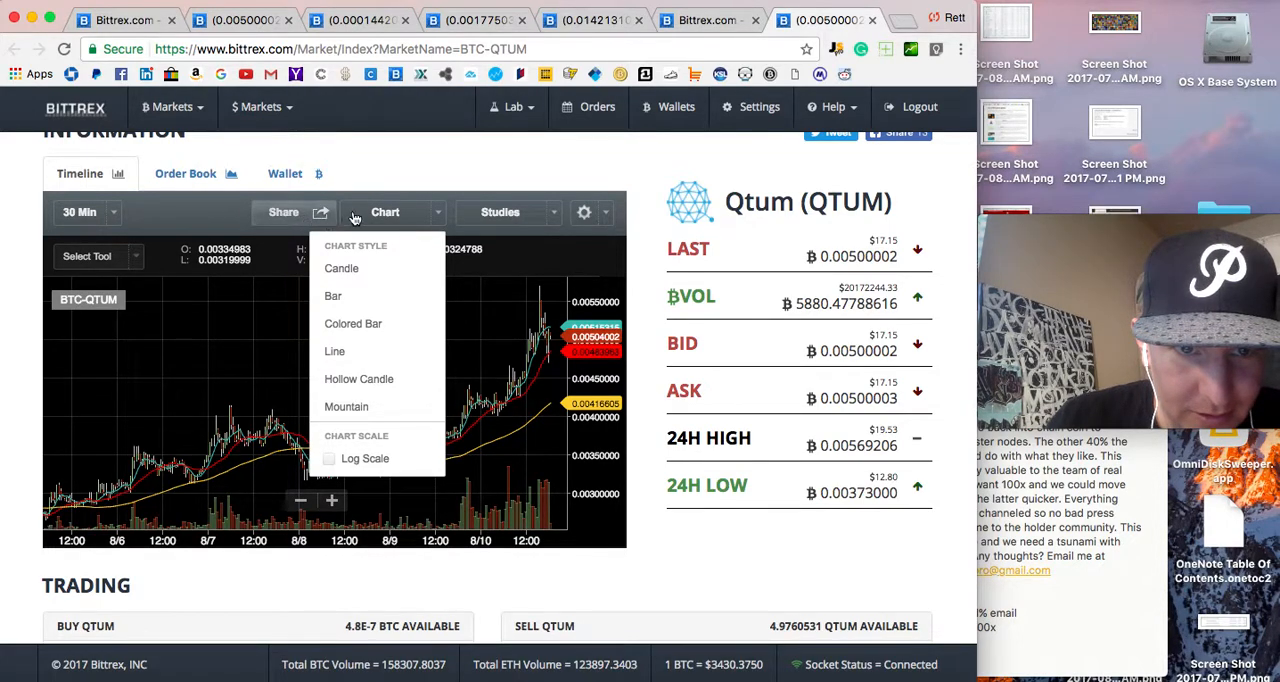
{"action": "left_click", "coordinate": [284, 212]}
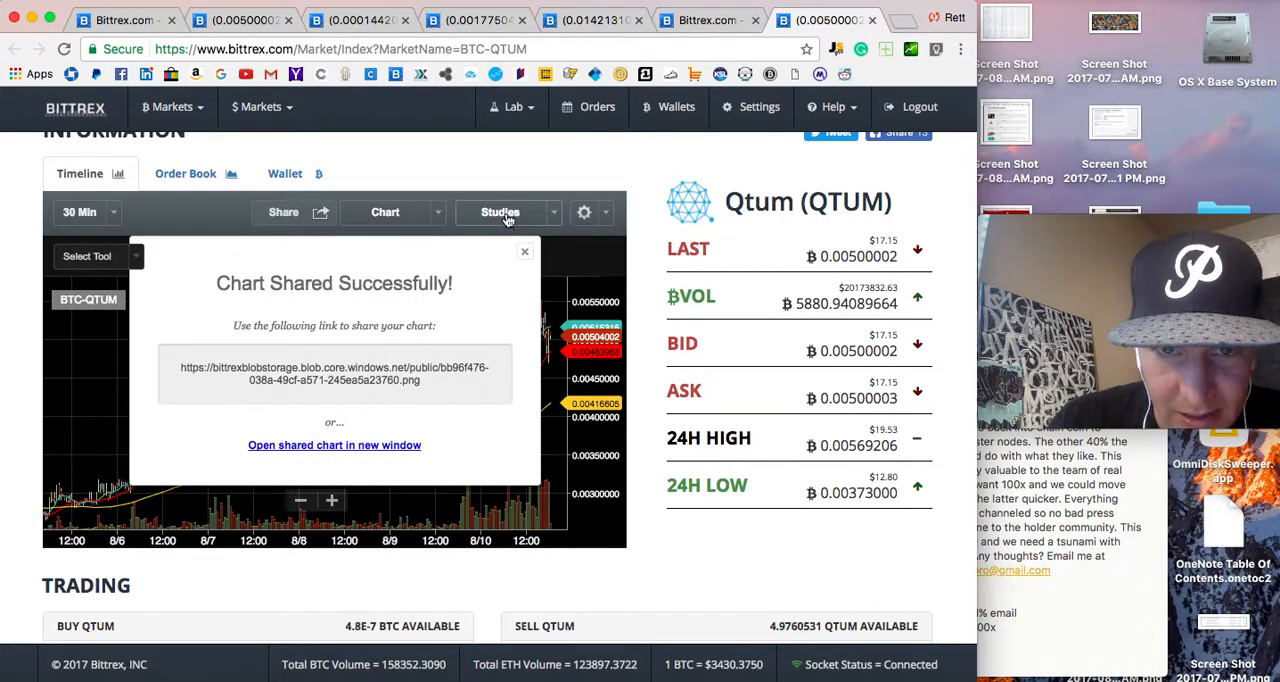
{"action": "left_click", "coordinate": [524, 252]}
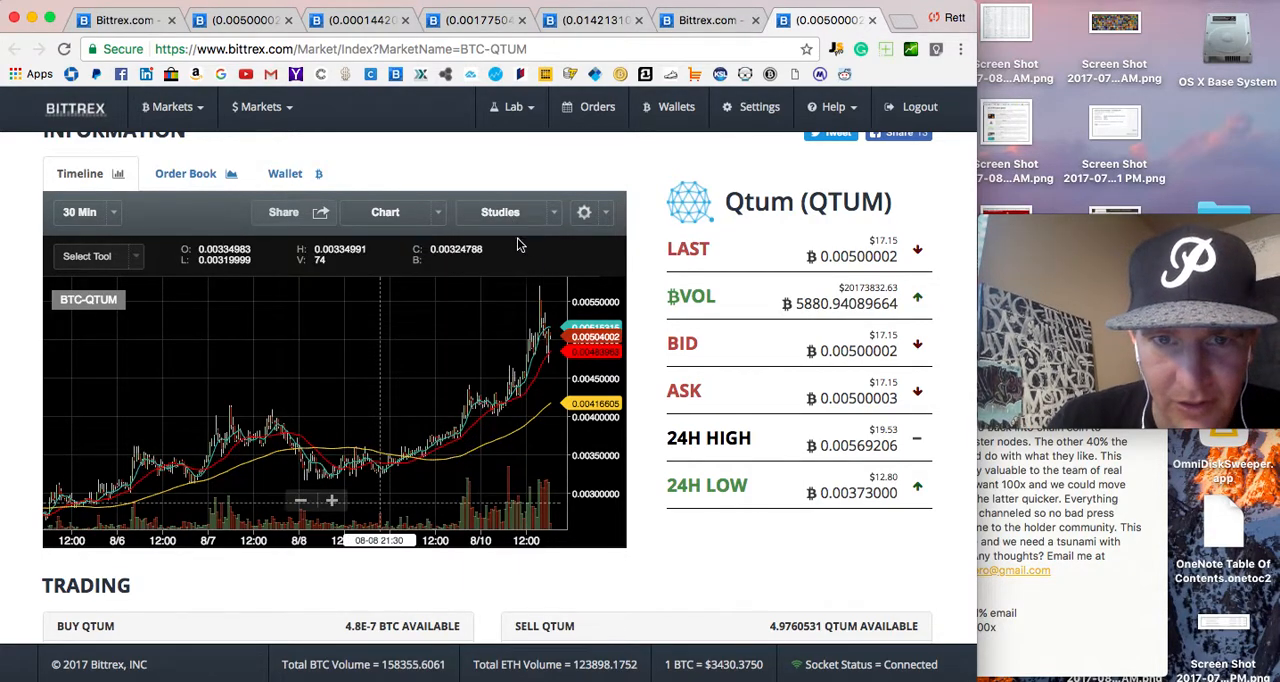
{"action": "left_click", "coordinate": [500, 212]}
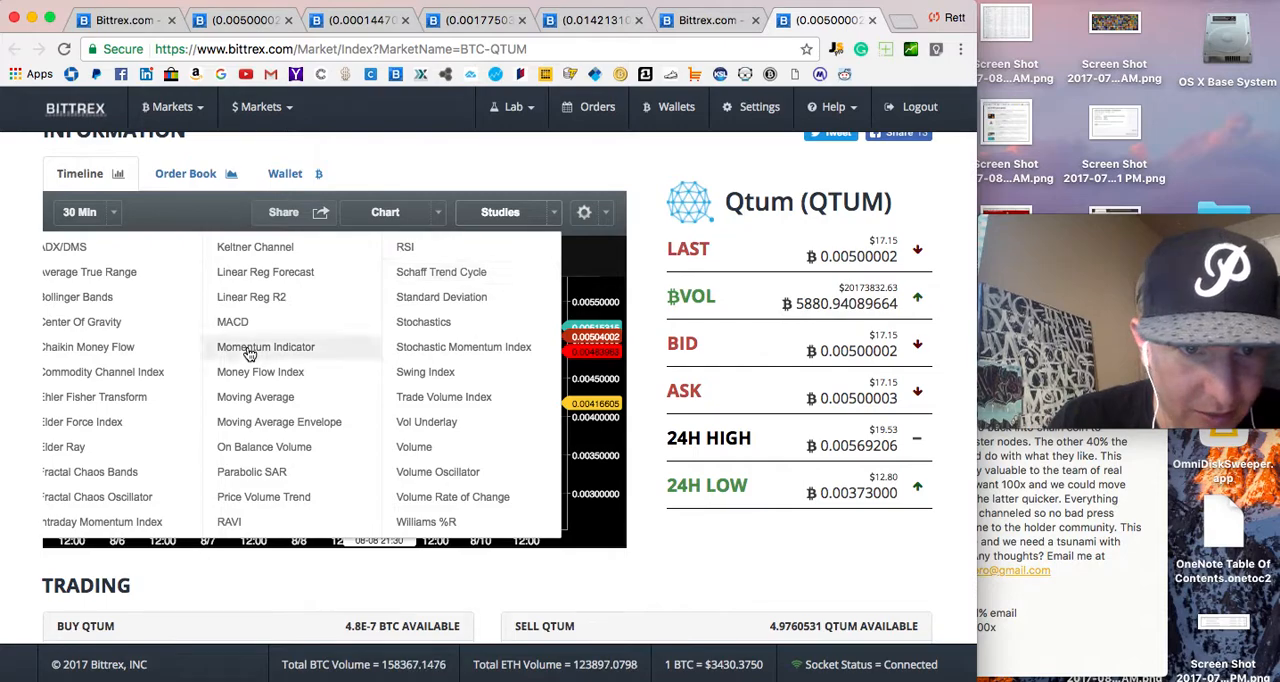
{"action": "mouse_move", "coordinate": [390, 360]}
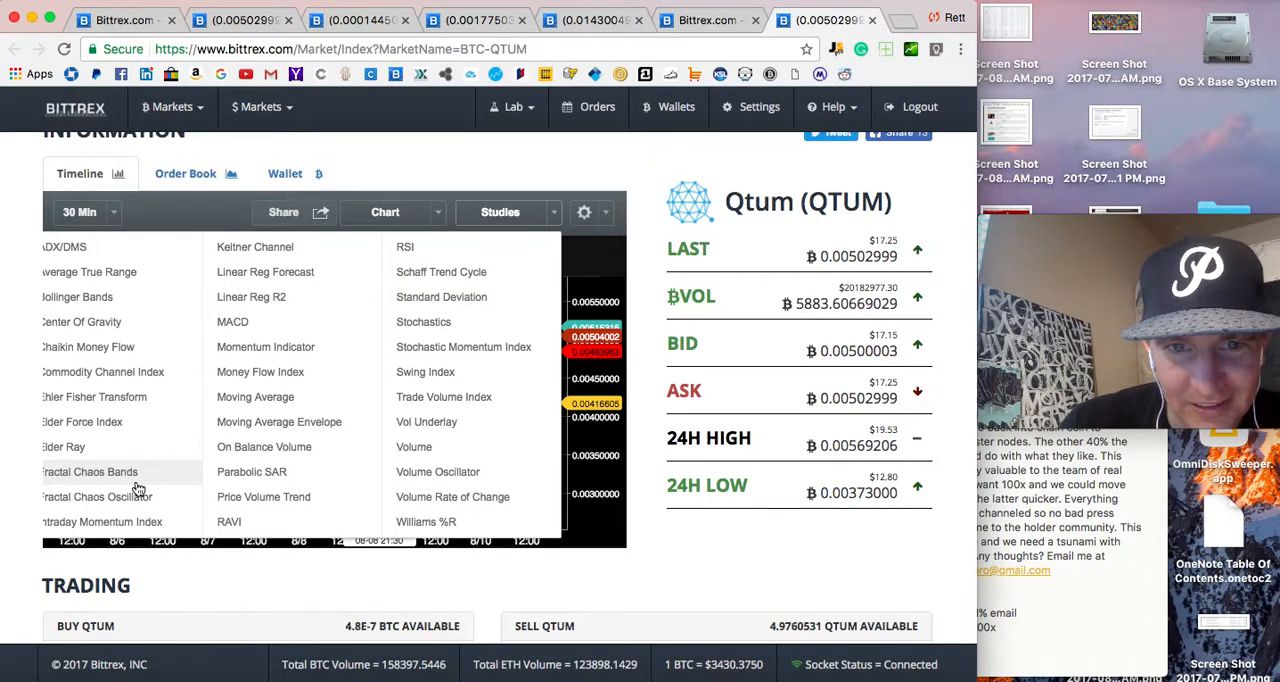
Step: Inspect the Fractal Chaos Oscillator study's settings and close them without adding it
{"action": "scroll", "scroll_direction": "down", "scroll_amount": 3}
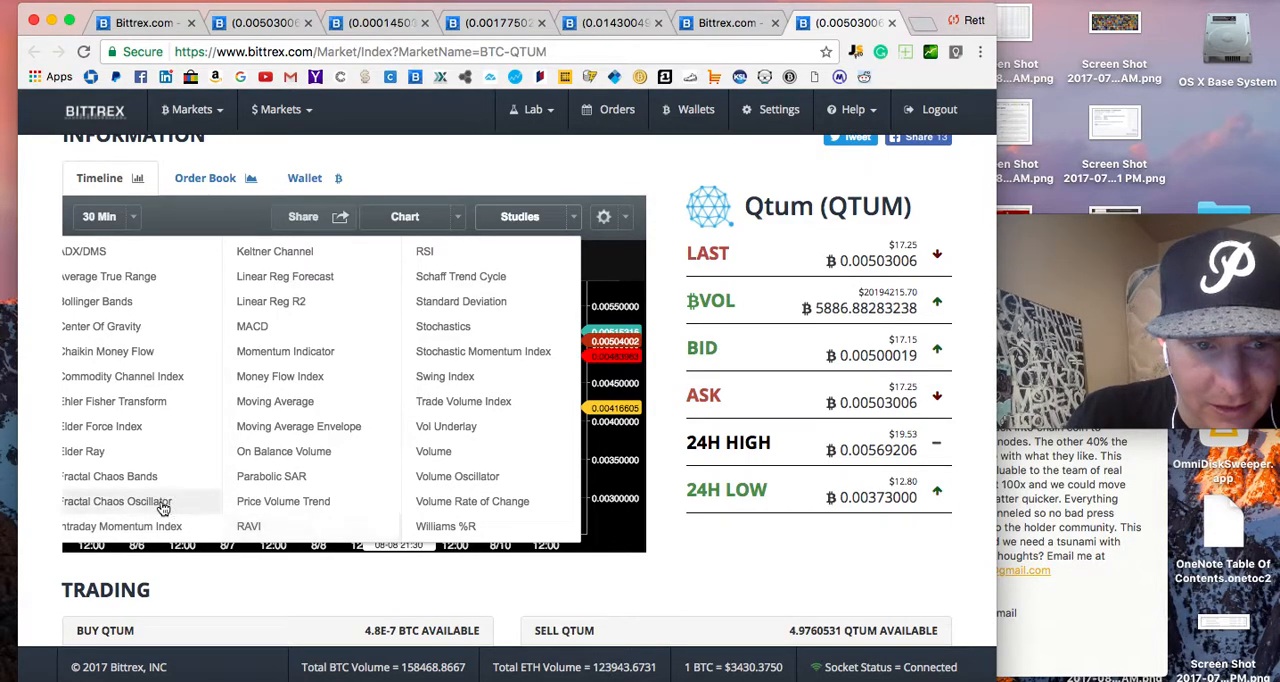
{"action": "left_click", "coordinate": [116, 500]}
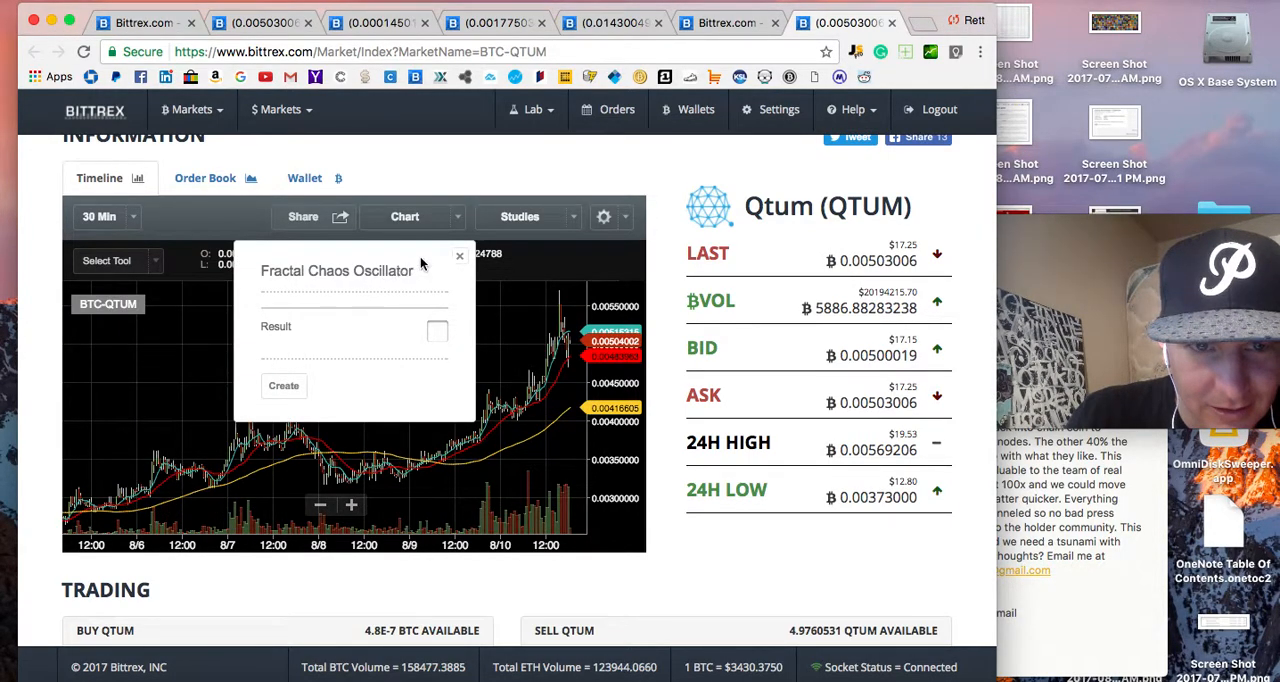
{"action": "left_click", "coordinate": [460, 256]}
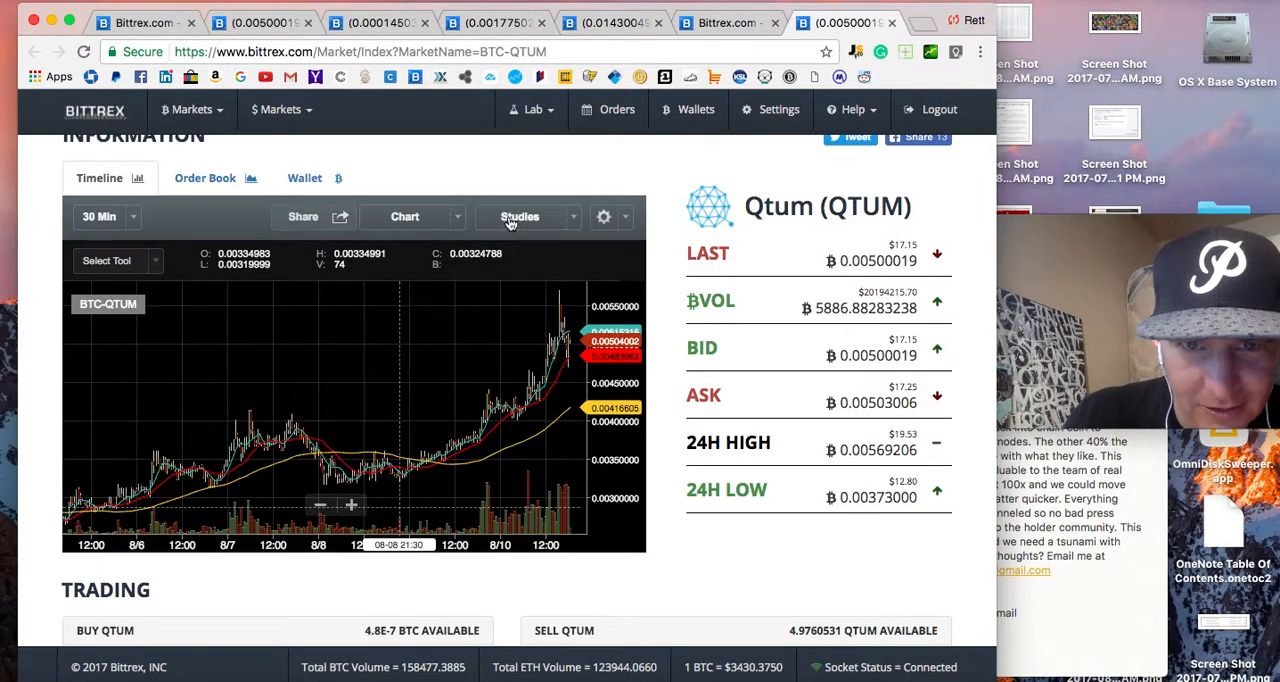
Step: Browse the studies list and timezone/theme options, returning to the chart spanning Aug 3–10
{"action": "left_click", "coordinate": [520, 216]}
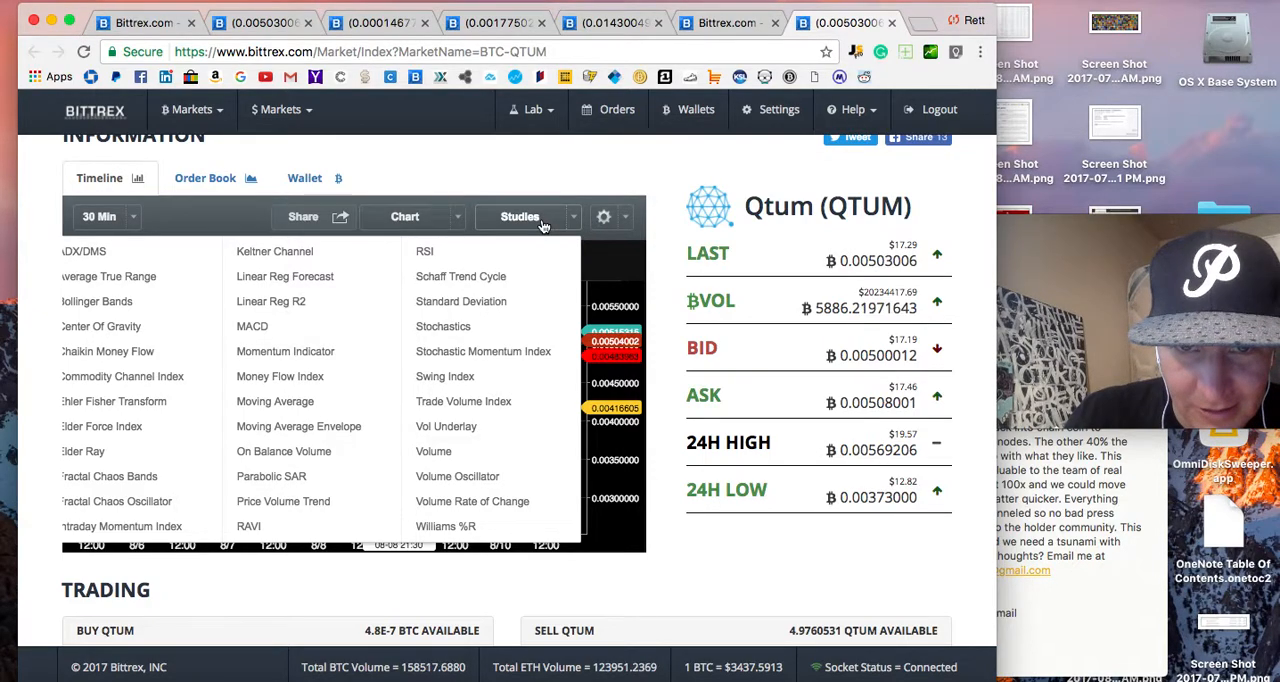
{"action": "left_click", "coordinate": [604, 216]}
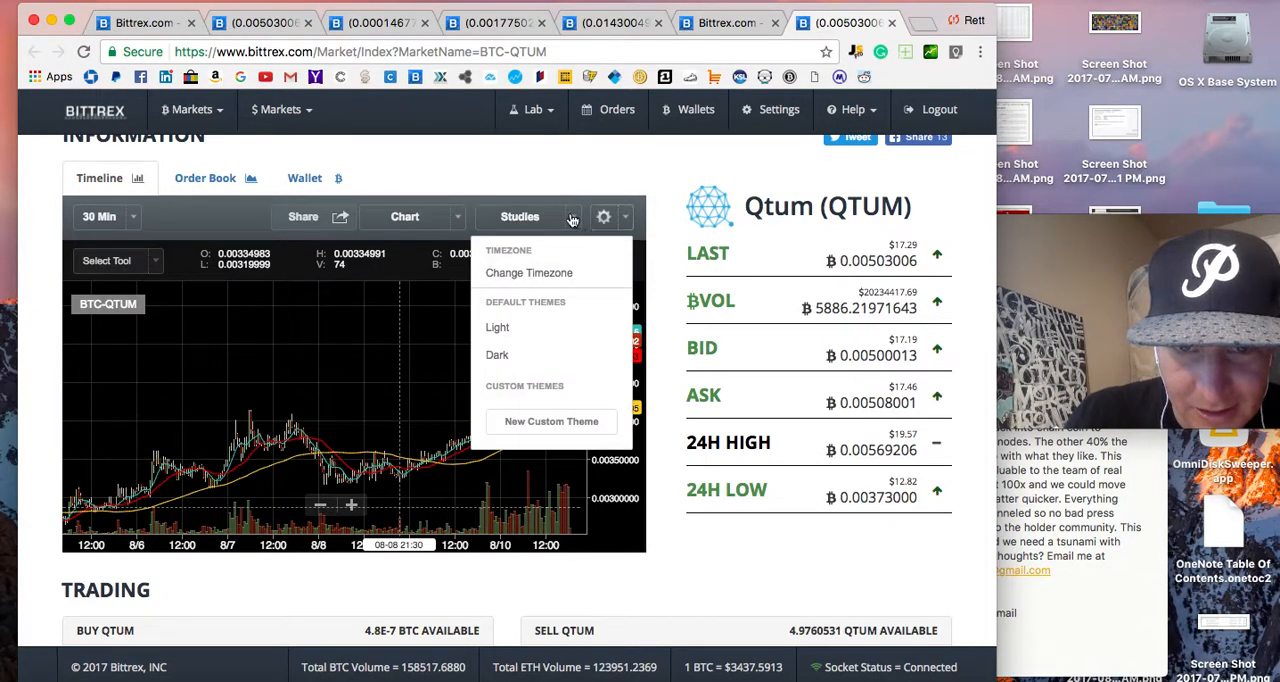
{"action": "left_click", "coordinate": [520, 216]}
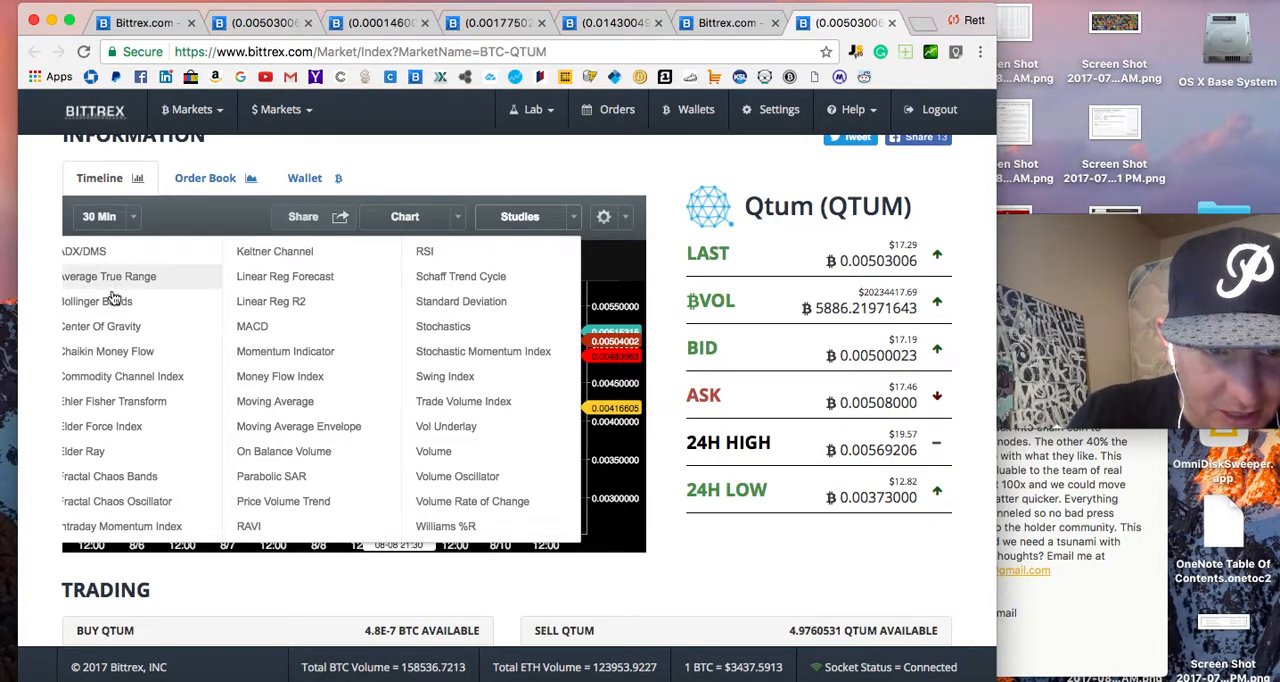
{"action": "mouse_move", "coordinate": [84, 452]}
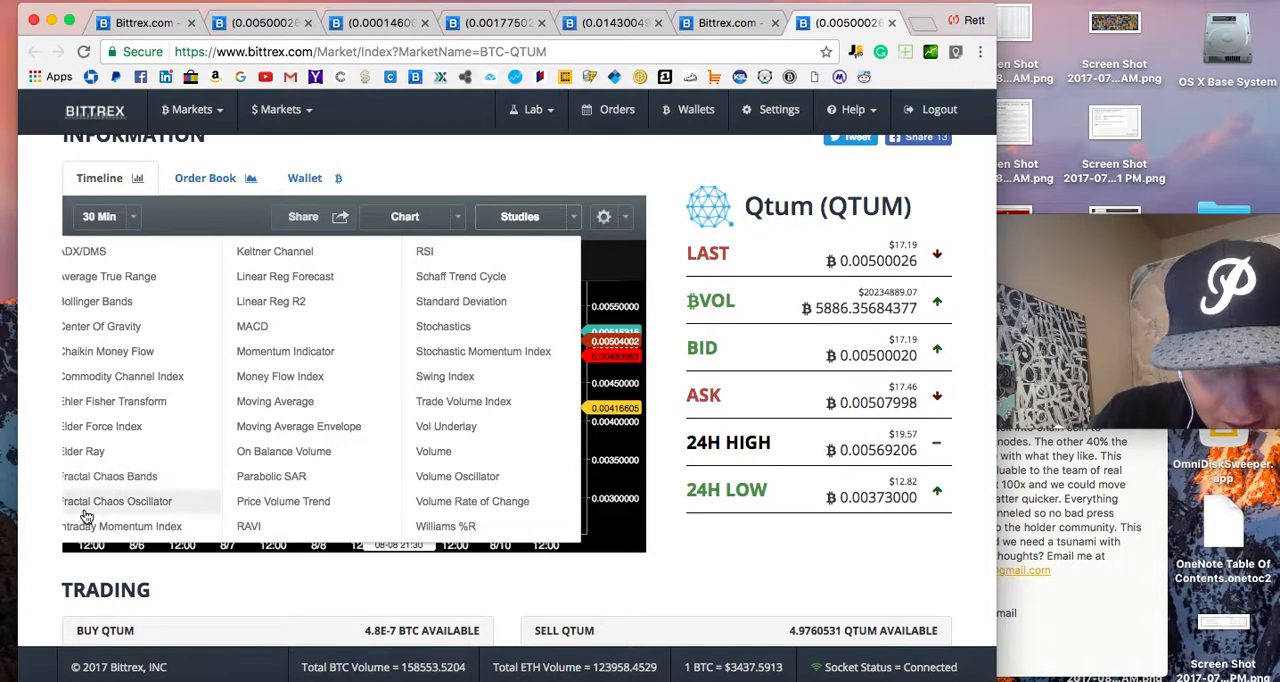
{"action": "left_click", "coordinate": [116, 500]}
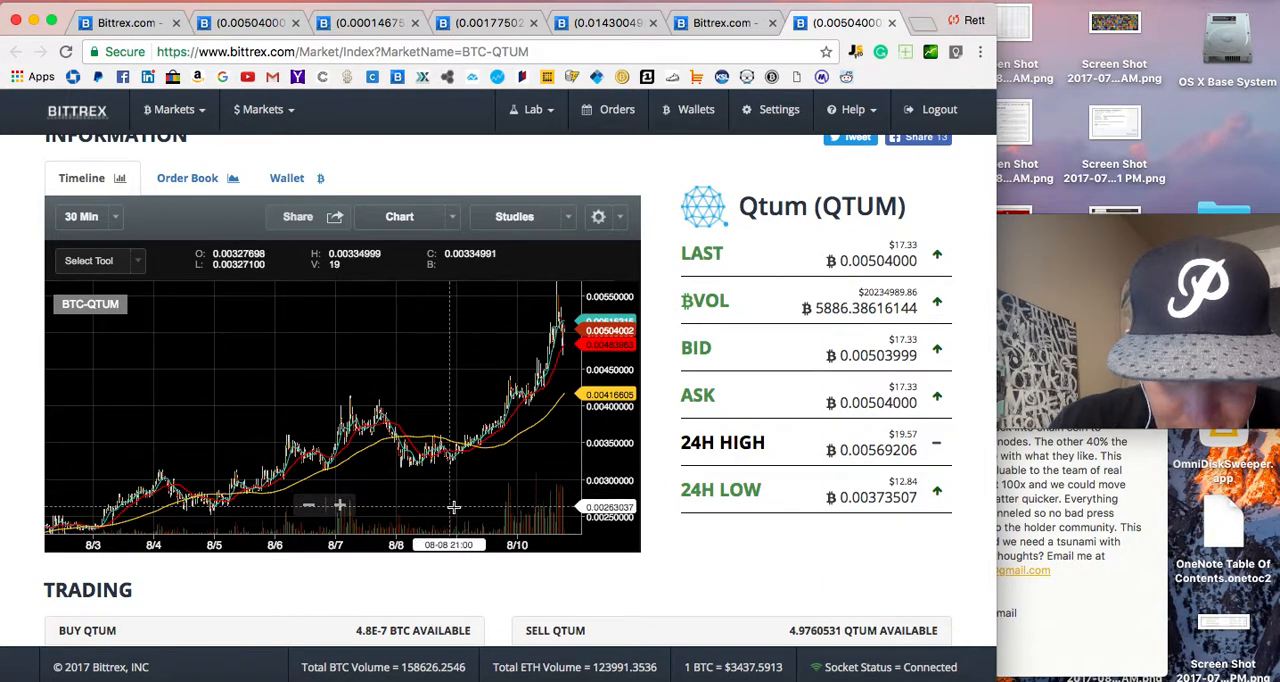
{"action": "mouse_move", "coordinate": [536, 500]}
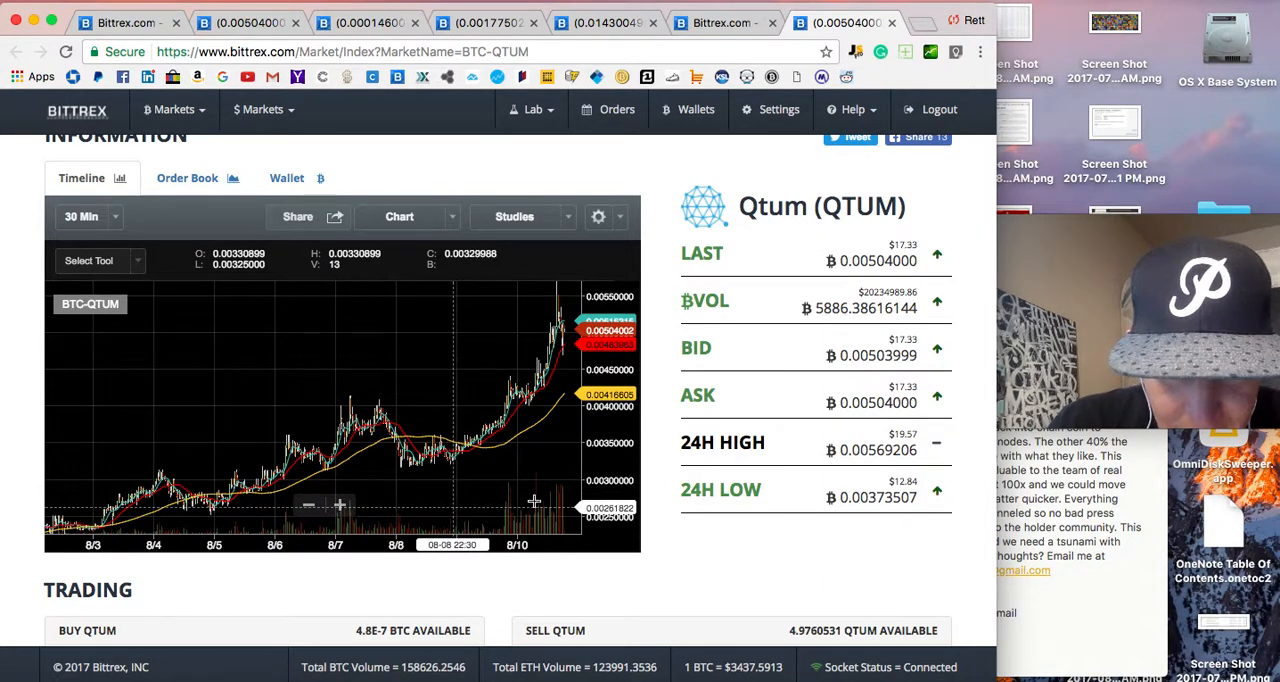
{"action": "mouse_move", "coordinate": [576, 420]}
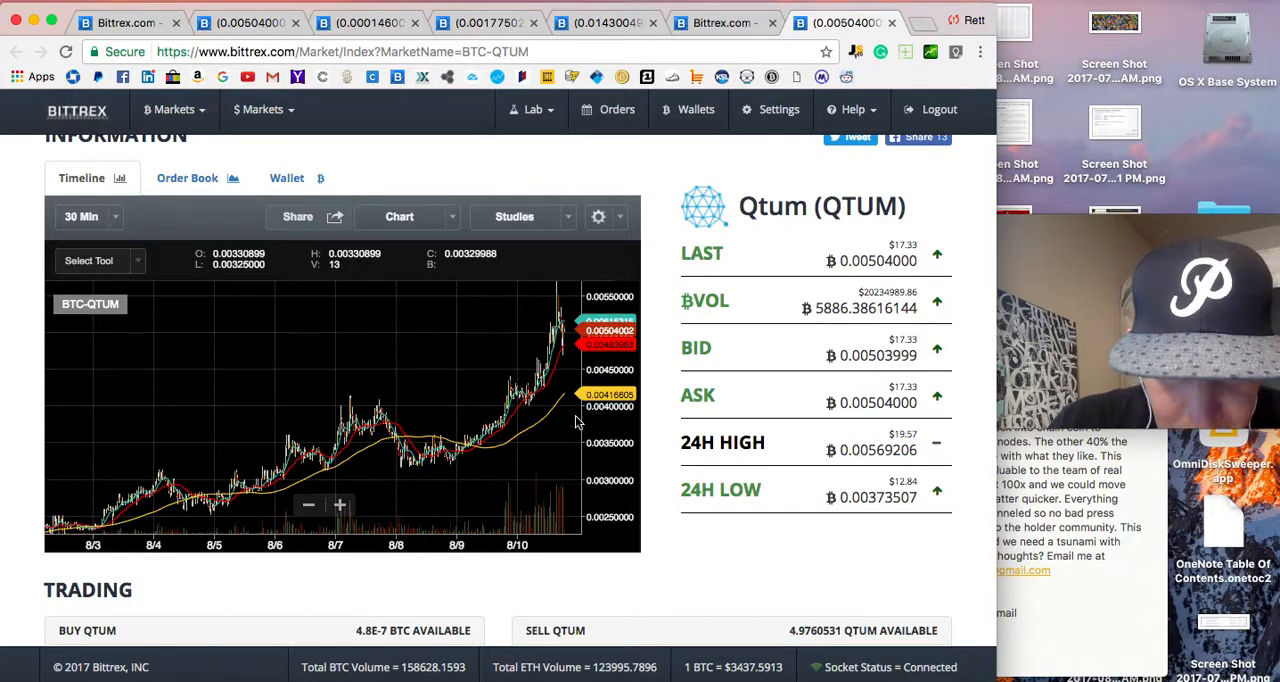
{"action": "mouse_move", "coordinate": [416, 404]}
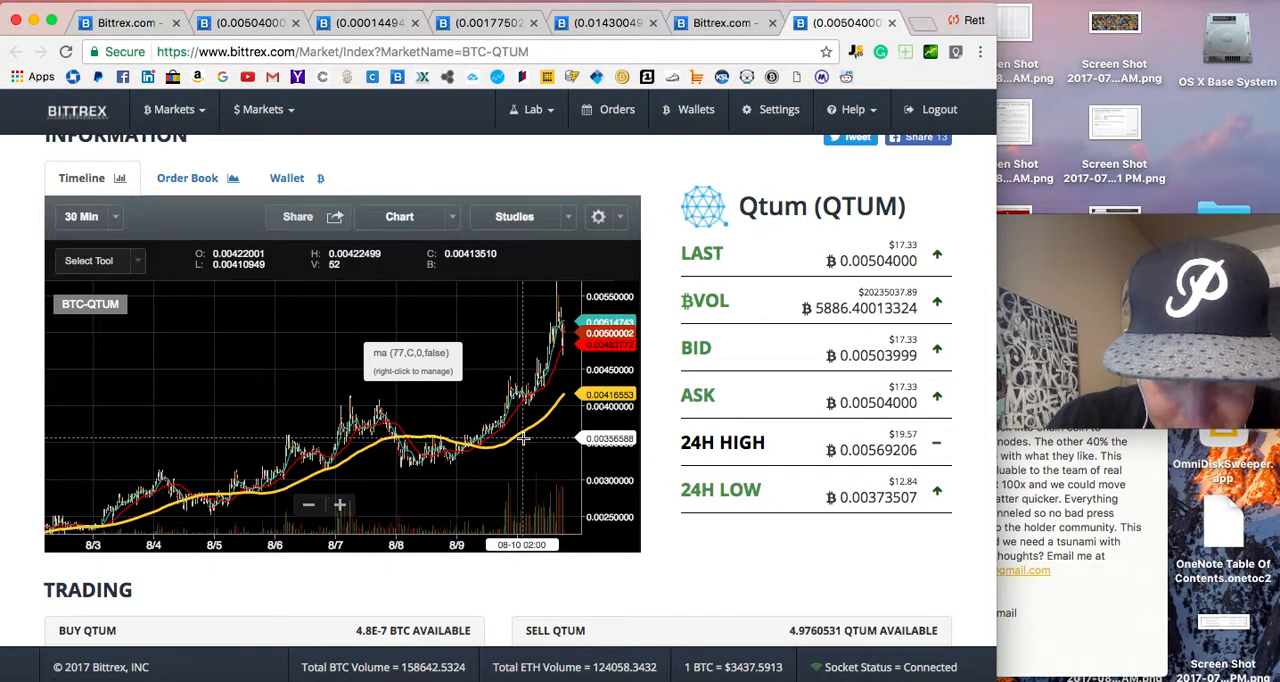
{"action": "mouse_move", "coordinate": [510, 436]}
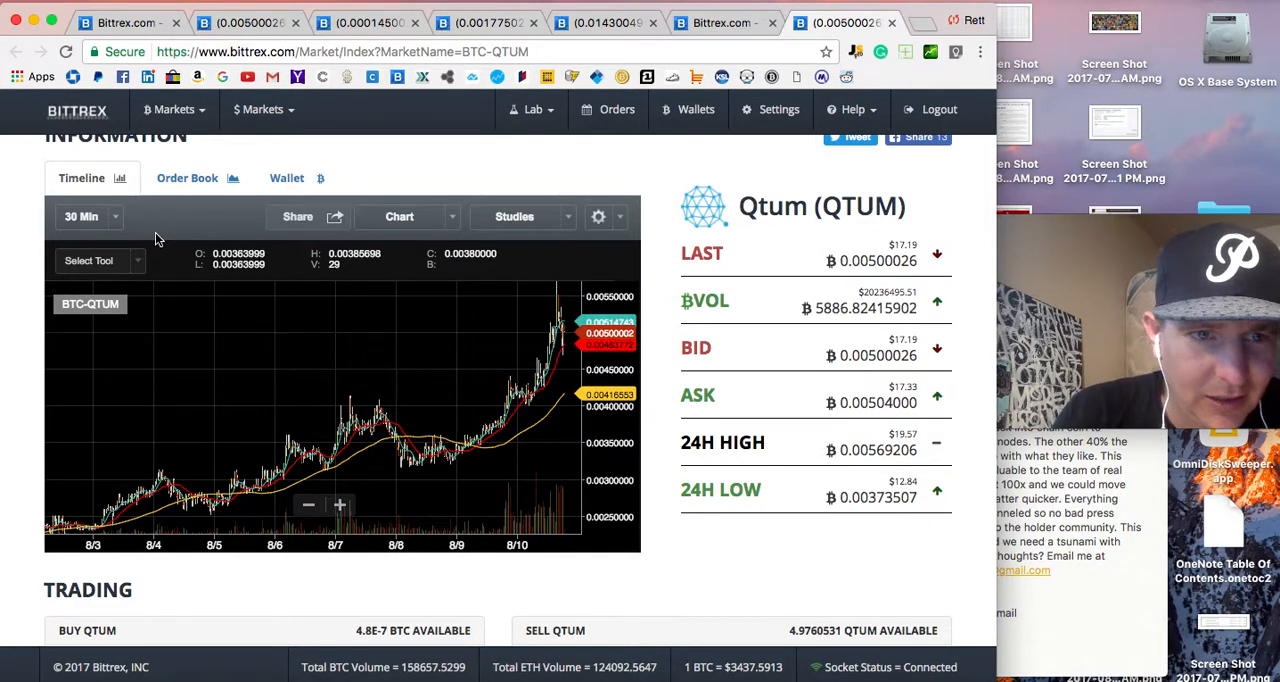
Step: Select the Fibonacci drawing tool and open the Chart dropdown
{"action": "left_click", "coordinate": [100, 260]}
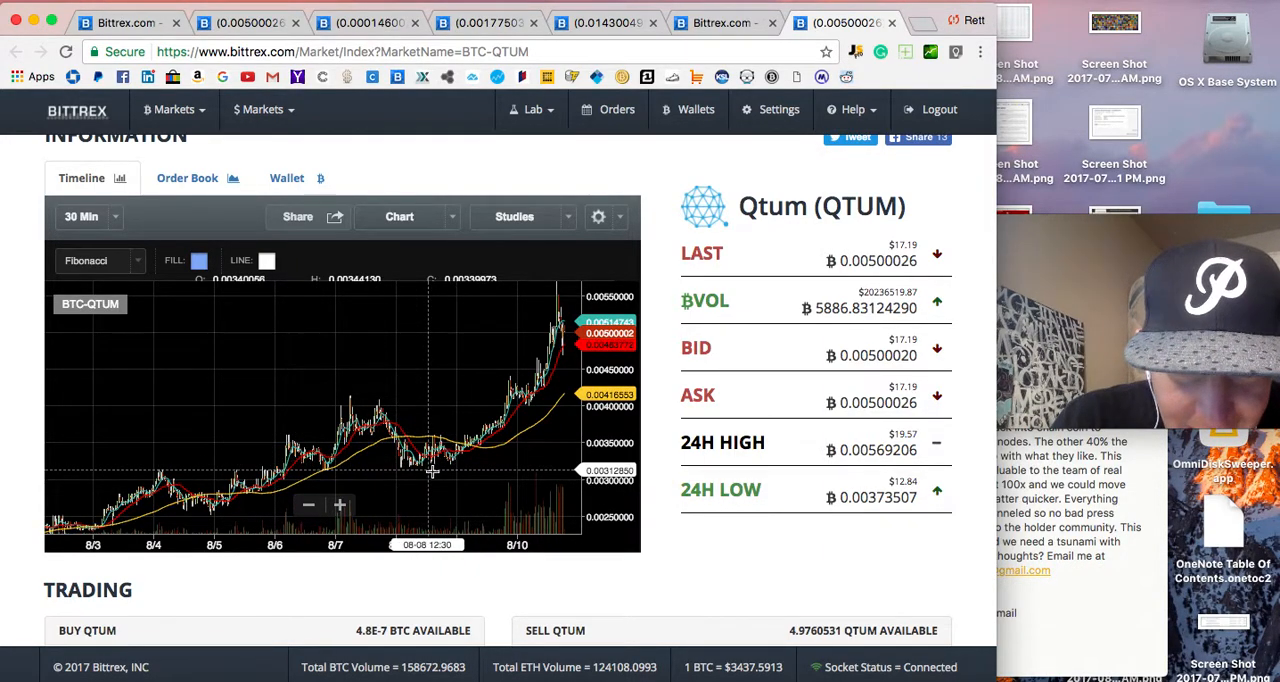
{"action": "mouse_move", "coordinate": [450, 466]}
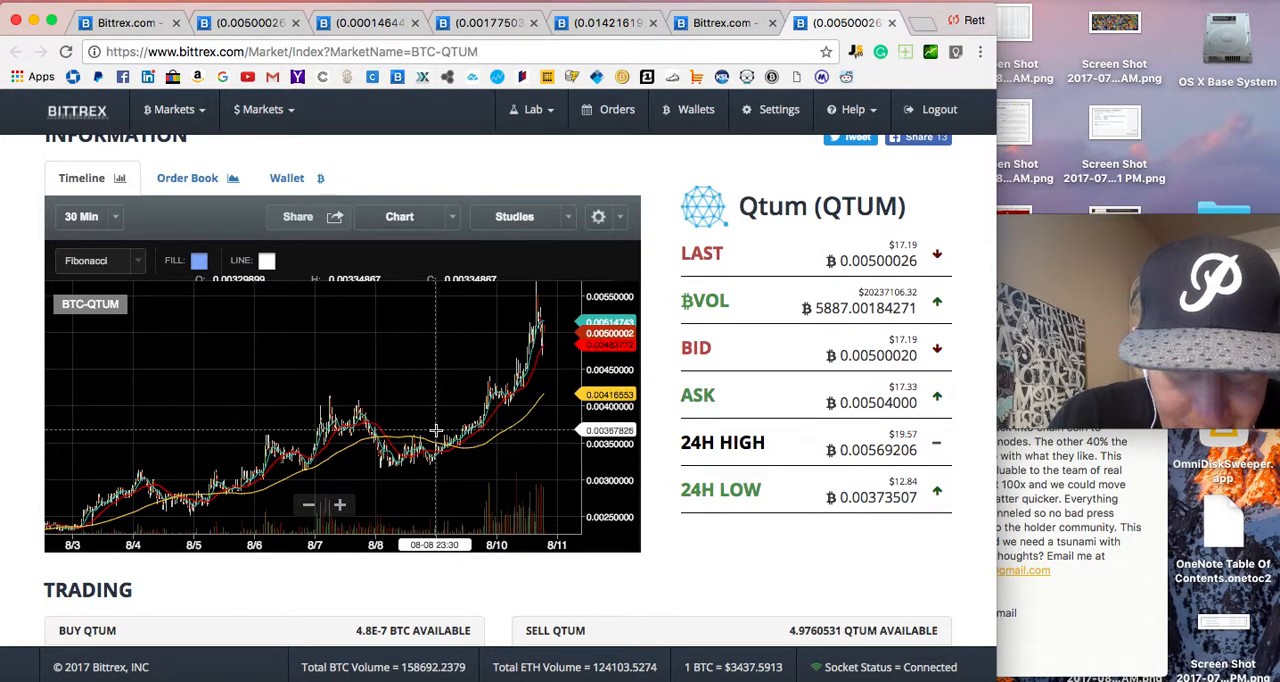
{"action": "mouse_move", "coordinate": [442, 394]}
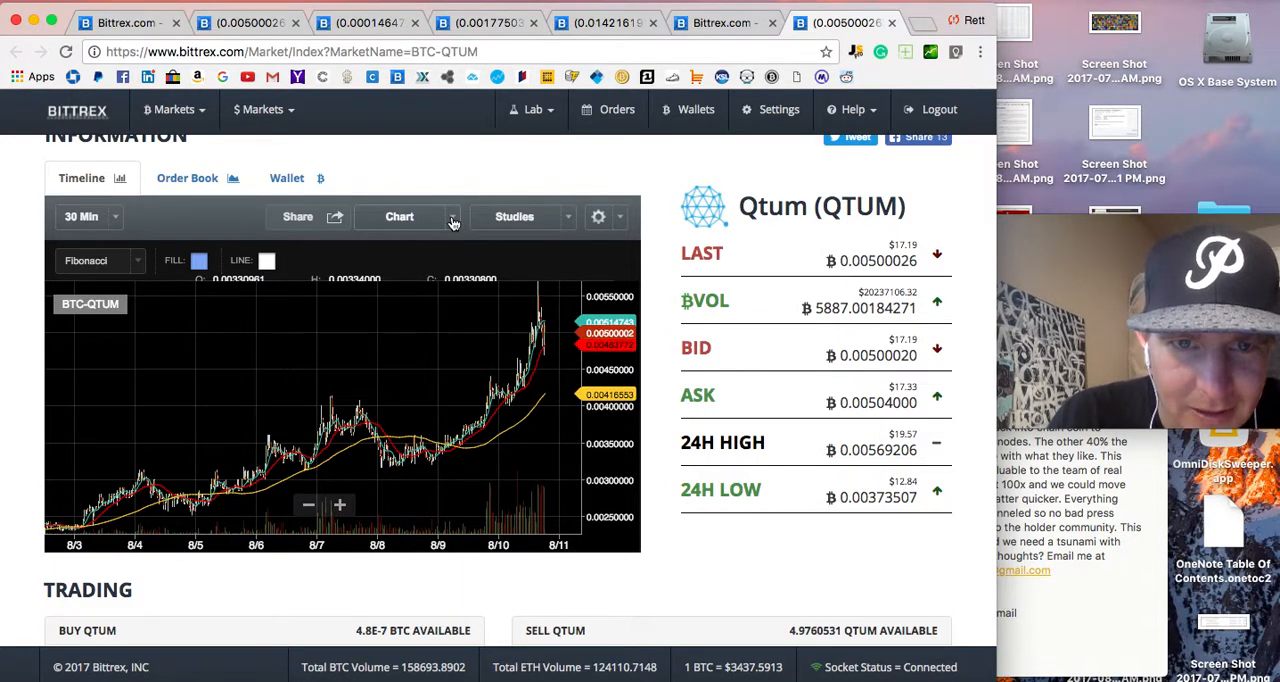
{"action": "left_click", "coordinate": [400, 216]}
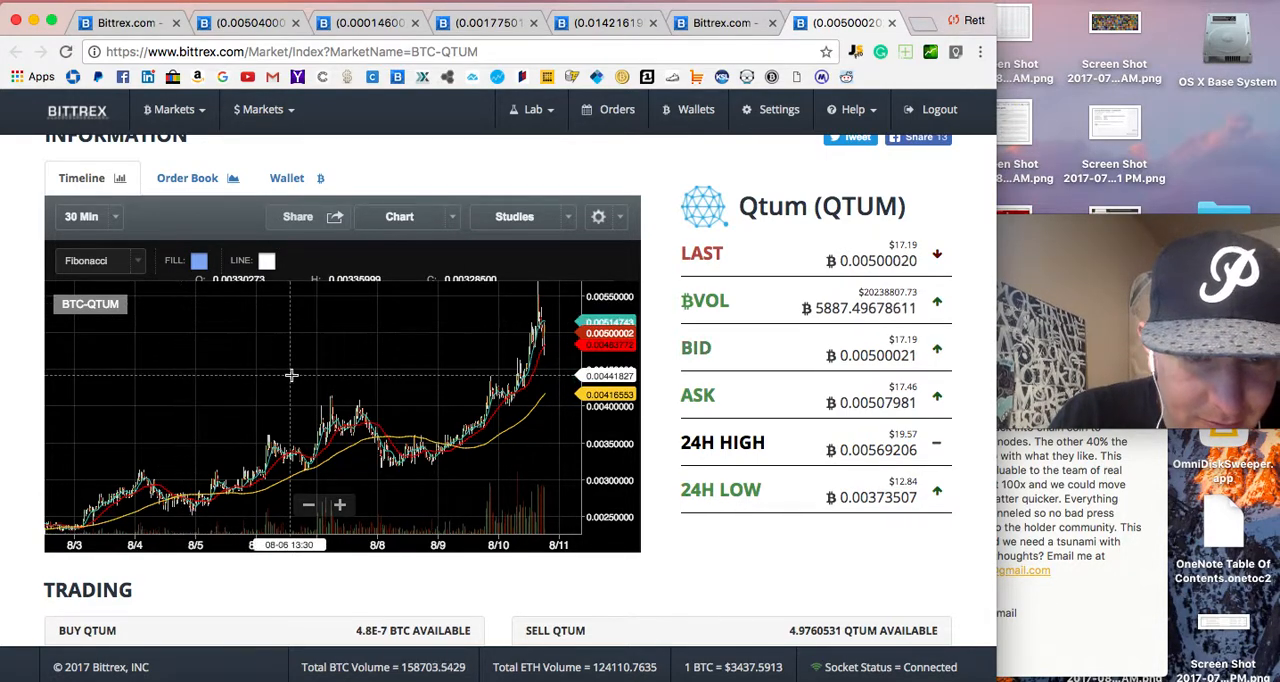
{"action": "mouse_move", "coordinate": [404, 396]}
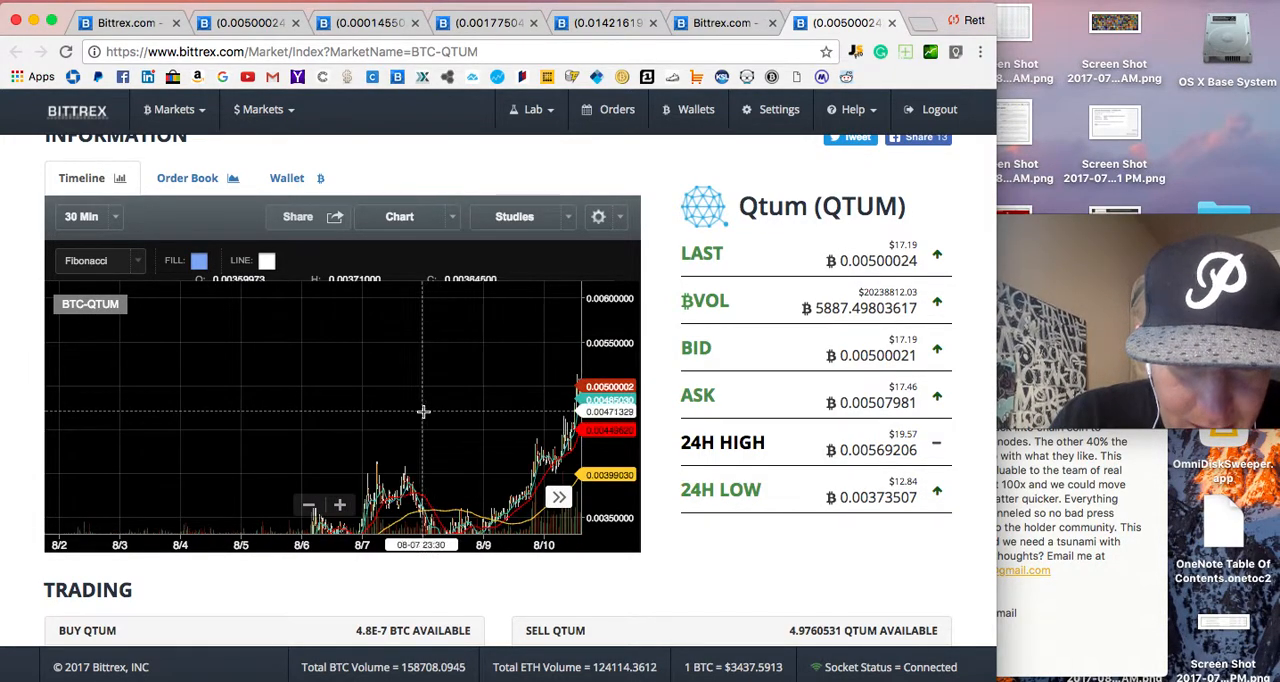
{"action": "mouse_move", "coordinate": [452, 456]}
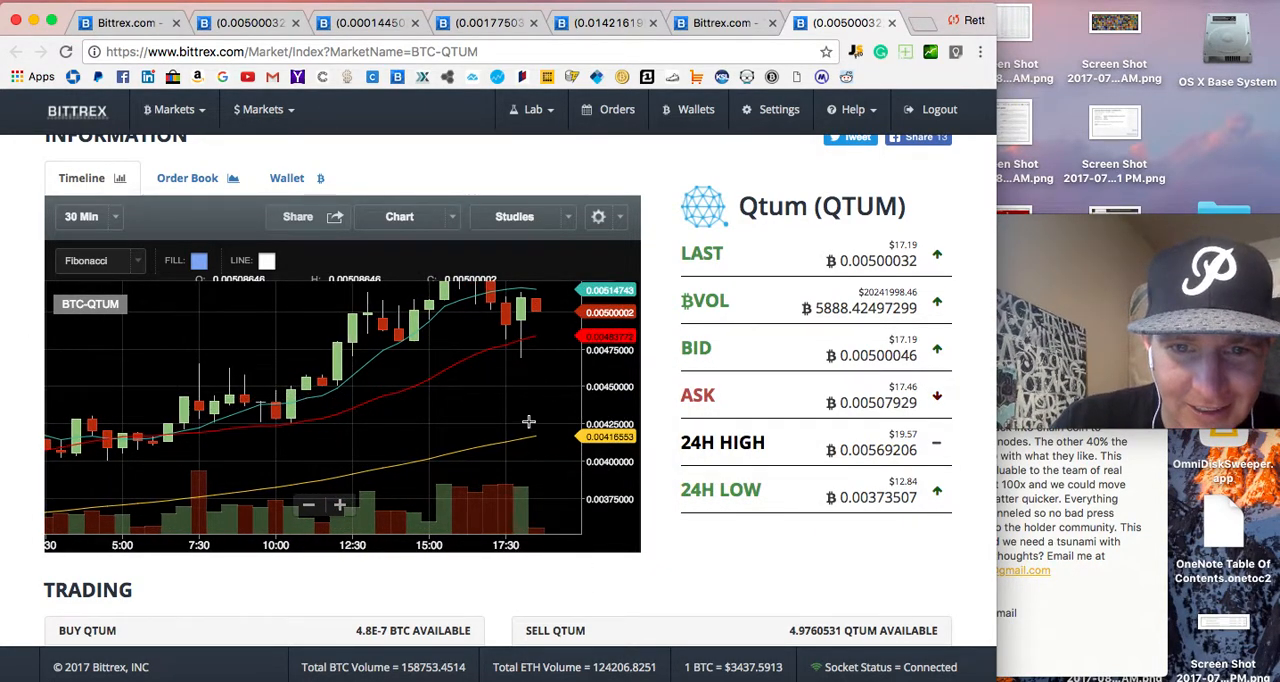
{"action": "mouse_move", "coordinate": [512, 472]}
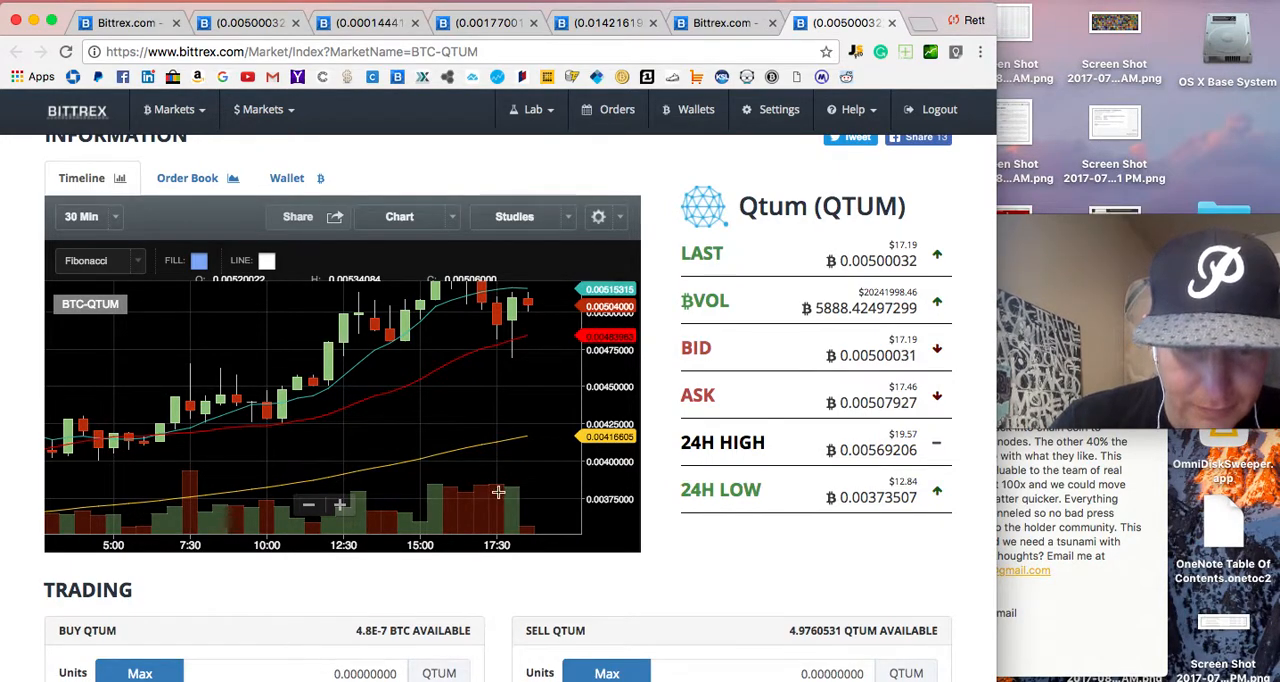
{"action": "mouse_move", "coordinate": [498, 416]}
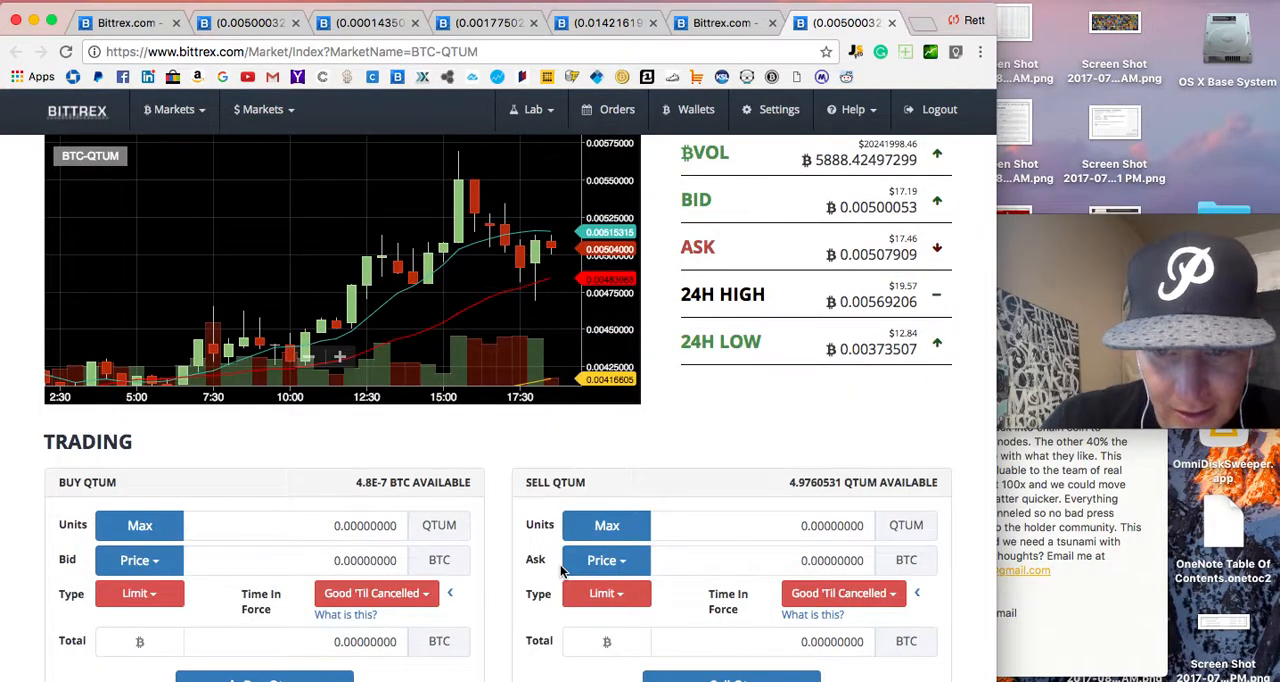
Step: Scroll down to review the QTUM order book's bids and asks, then back to the price summary
{"action": "scroll", "scroll_direction": "down", "scroll_amount": 3}
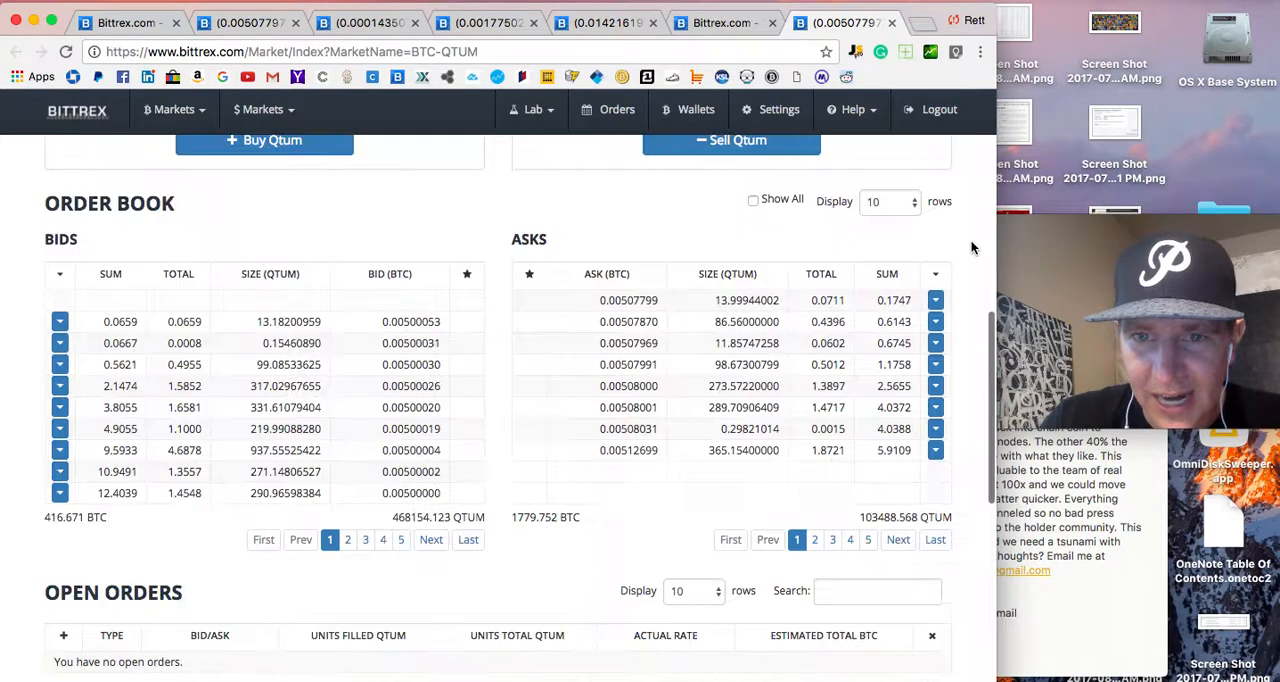
{"action": "scroll", "scroll_direction": "up", "scroll_amount": 3}
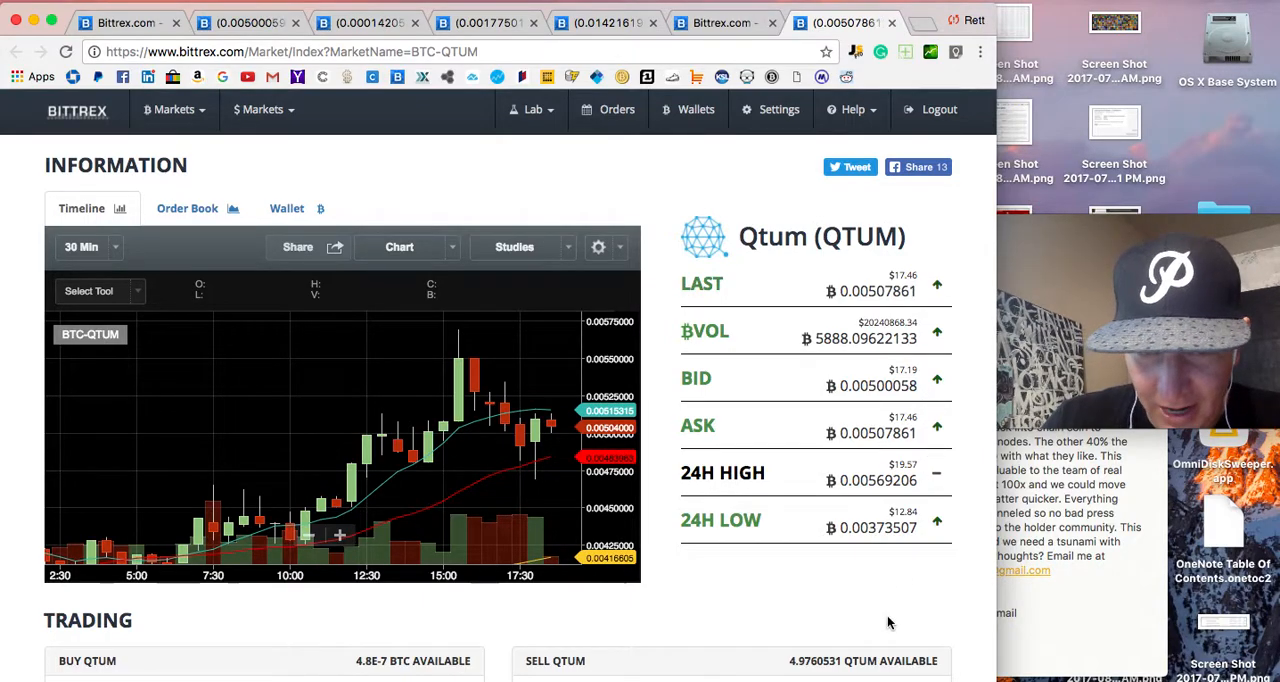
{"action": "scroll", "scroll_direction": "down", "scroll_amount": 3}
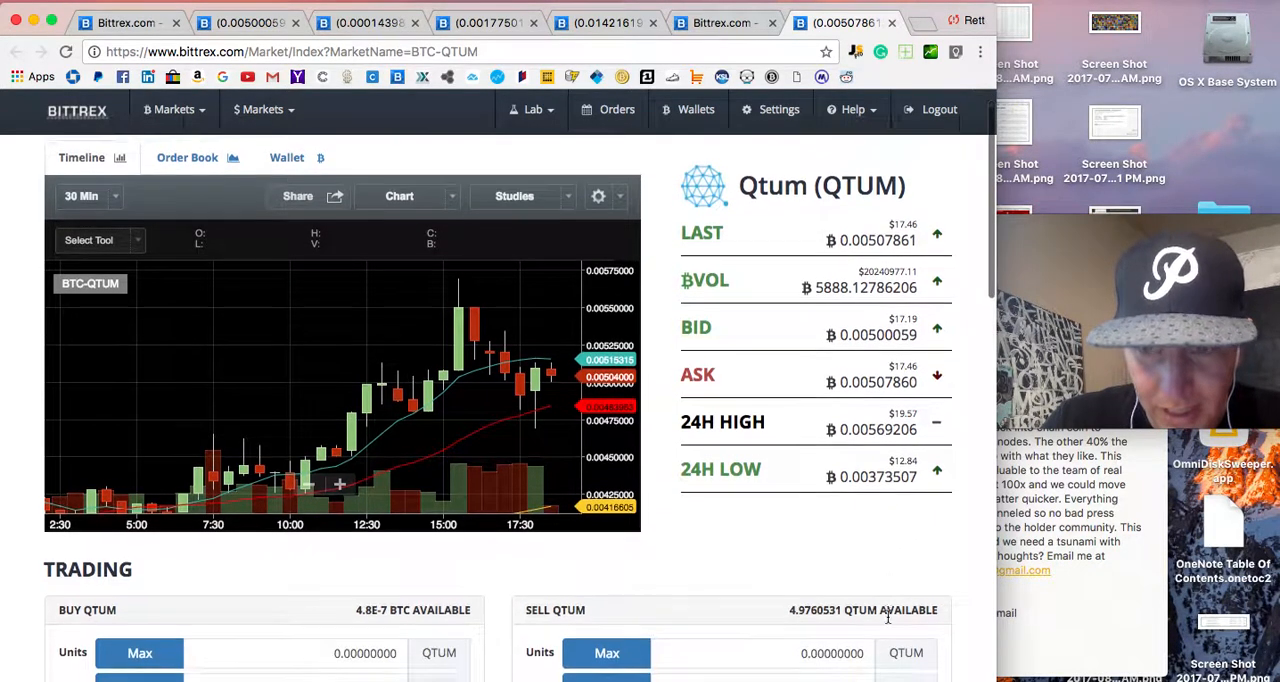